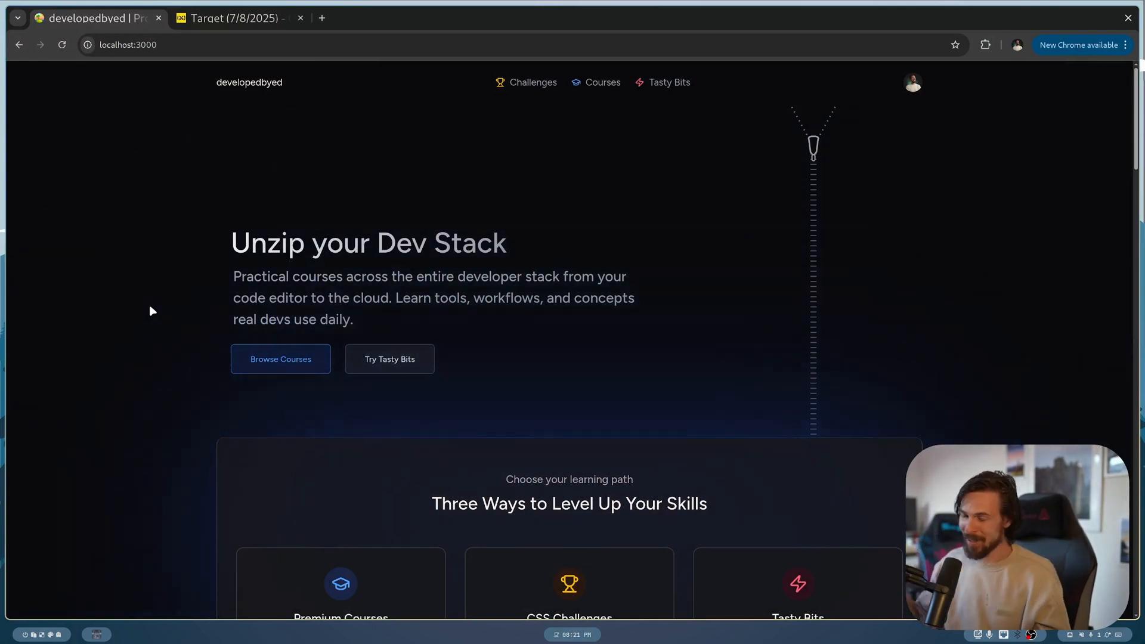
{"action": "mouse_move", "coordinate": [812, 237]}
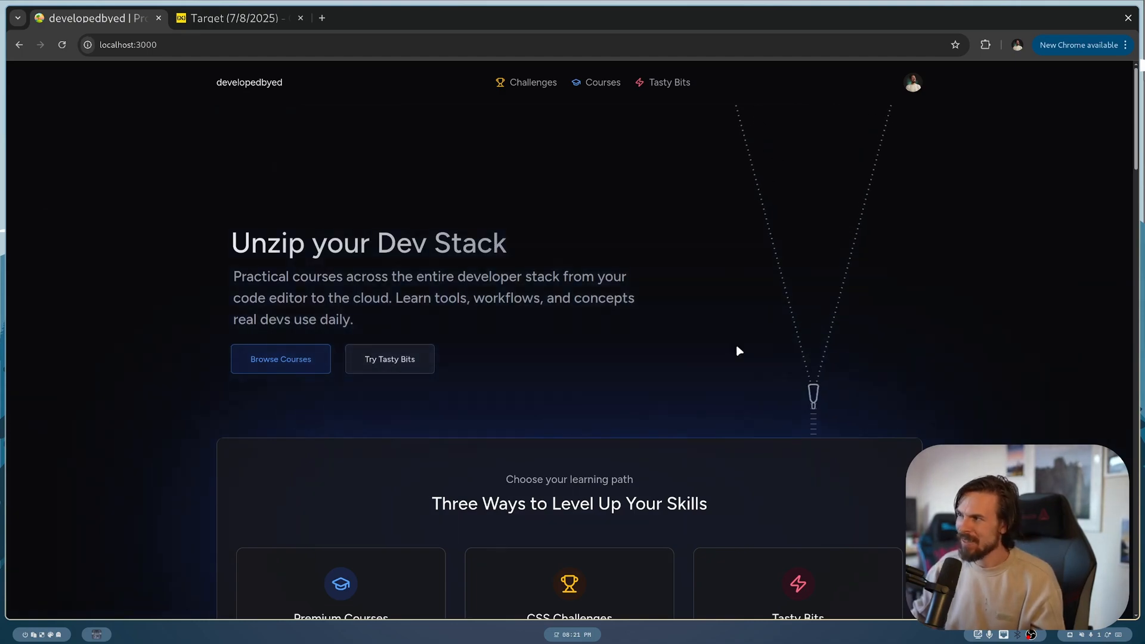
Scroll to the ASCII campfire art and watch its caption cycle quips like 'My armor has too many nested div{}s'.
{"action": "scroll", "scroll_direction": "down", "scroll_amount": 3}
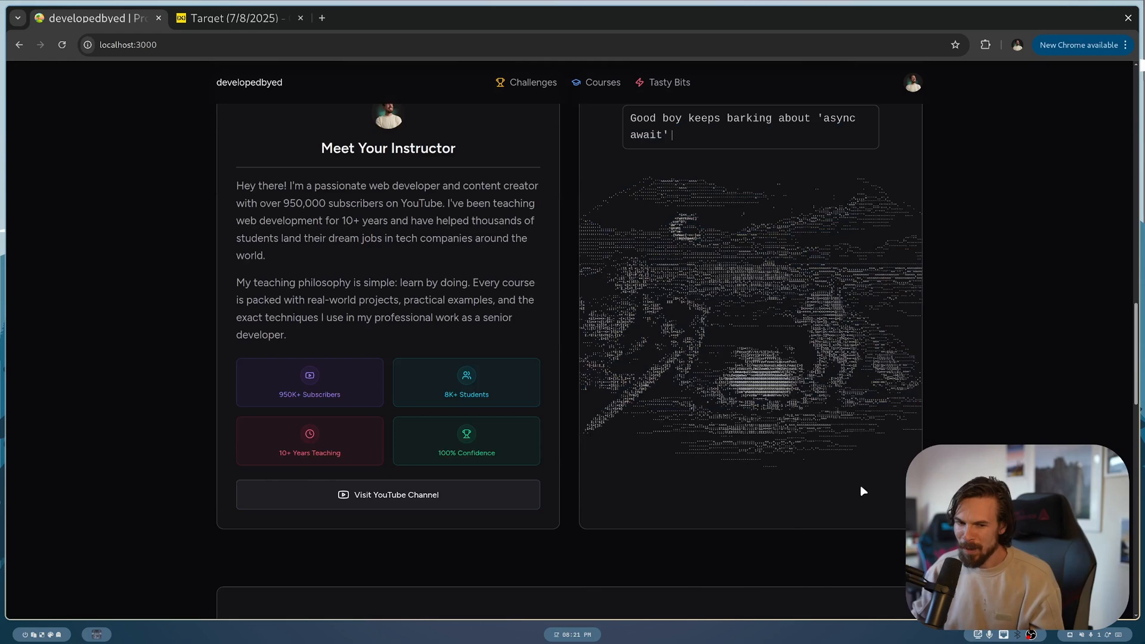
{"action": "scroll", "scroll_direction": "up", "scroll_amount": 3}
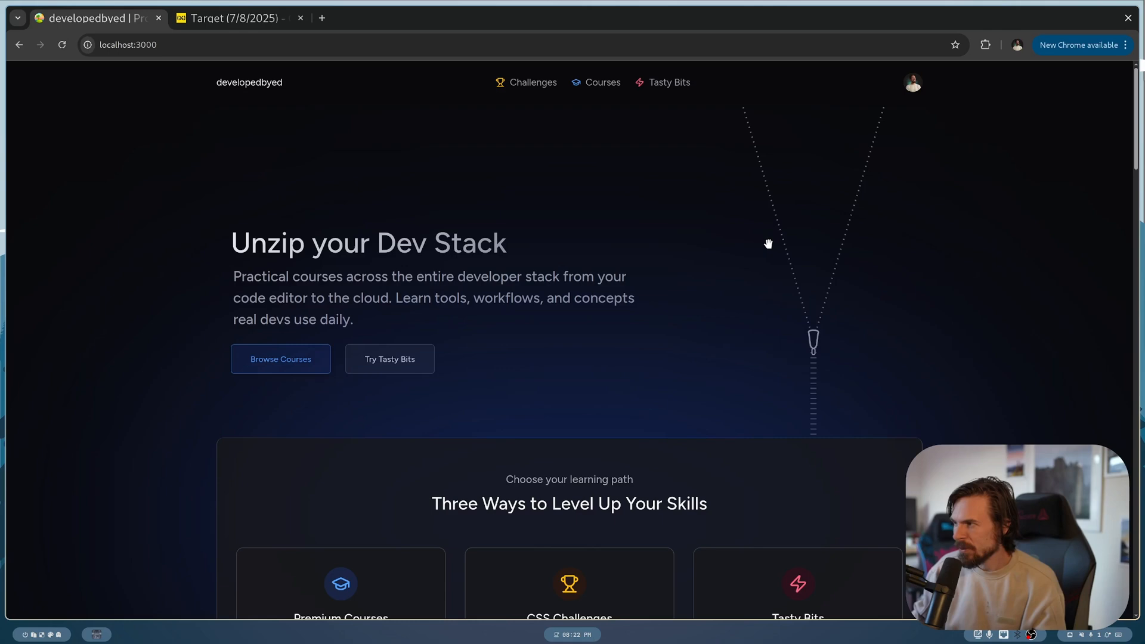
{"action": "mouse_move", "coordinate": [615, 328]}
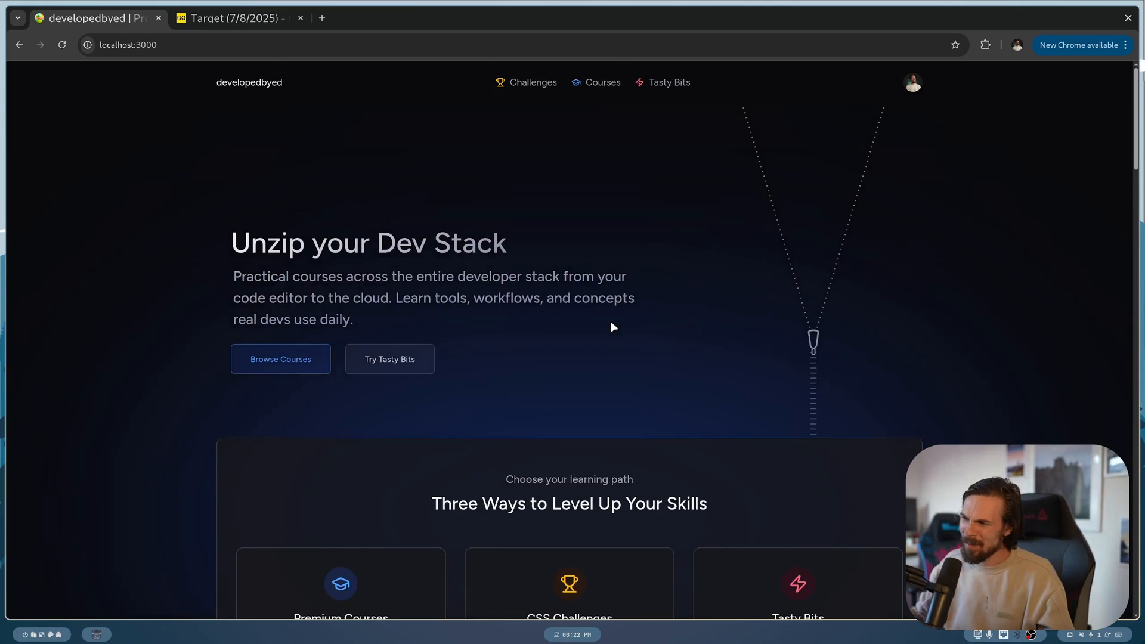
{"action": "scroll", "scroll_direction": "down", "scroll_amount": 3}
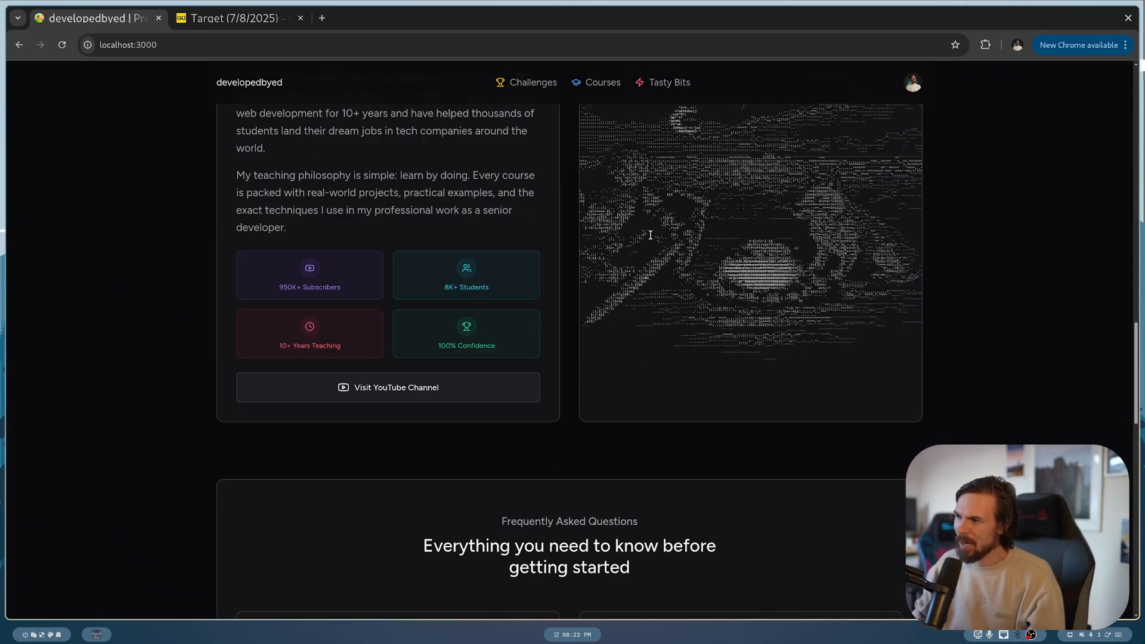
{"action": "scroll", "scroll_direction": "up", "scroll_amount": 3}
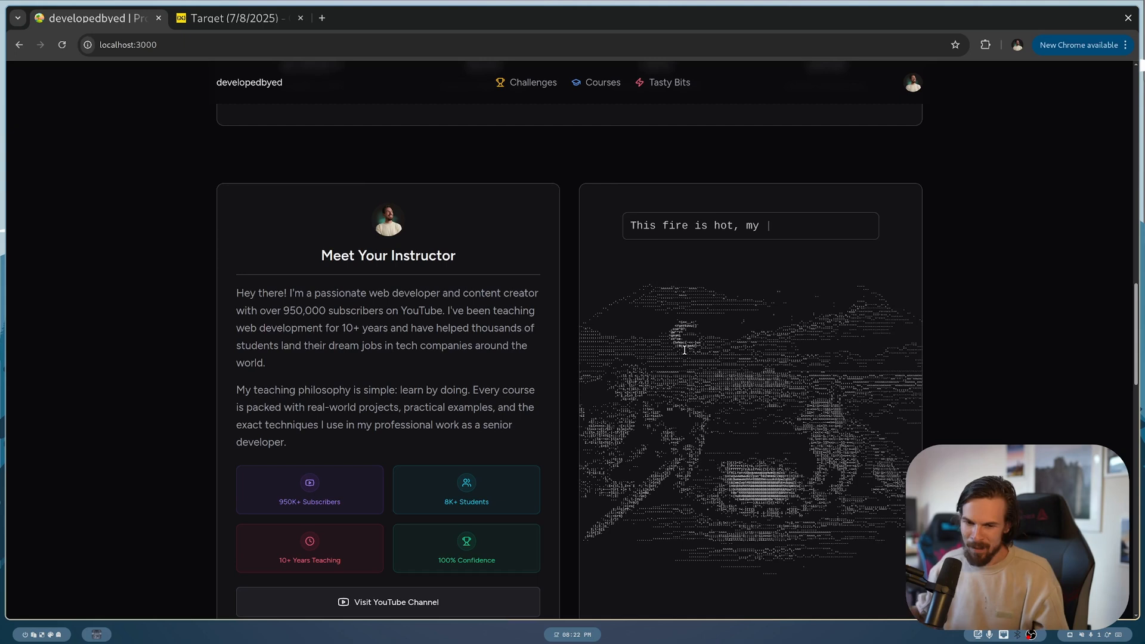
{"action": "type", "text": "CSS is not"}
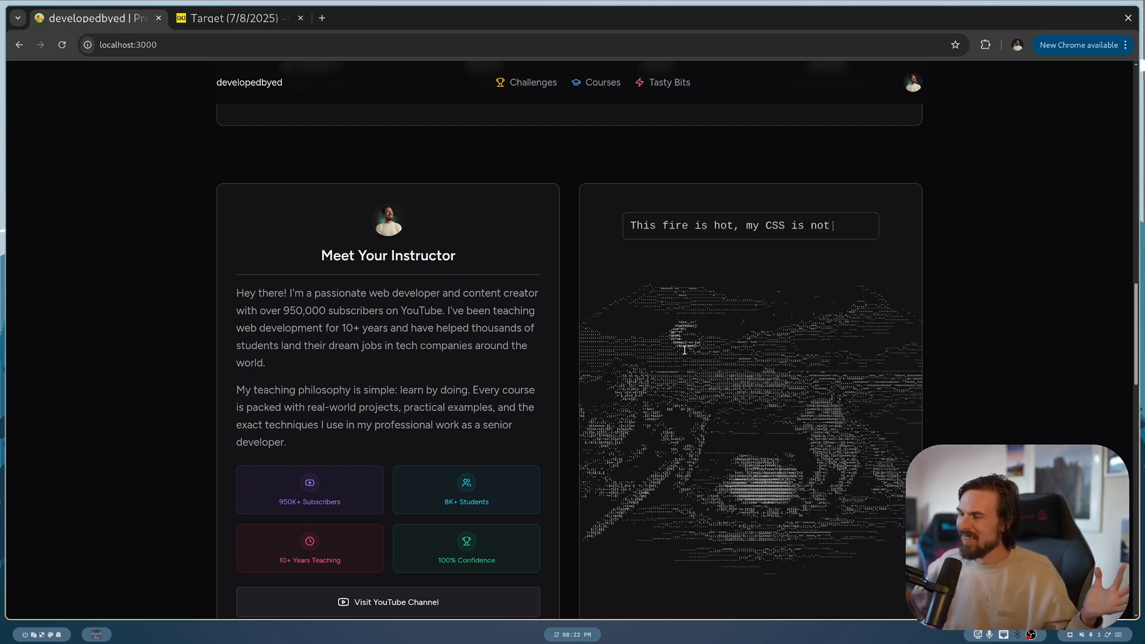
{"action": "key", "text": "Backspace"}
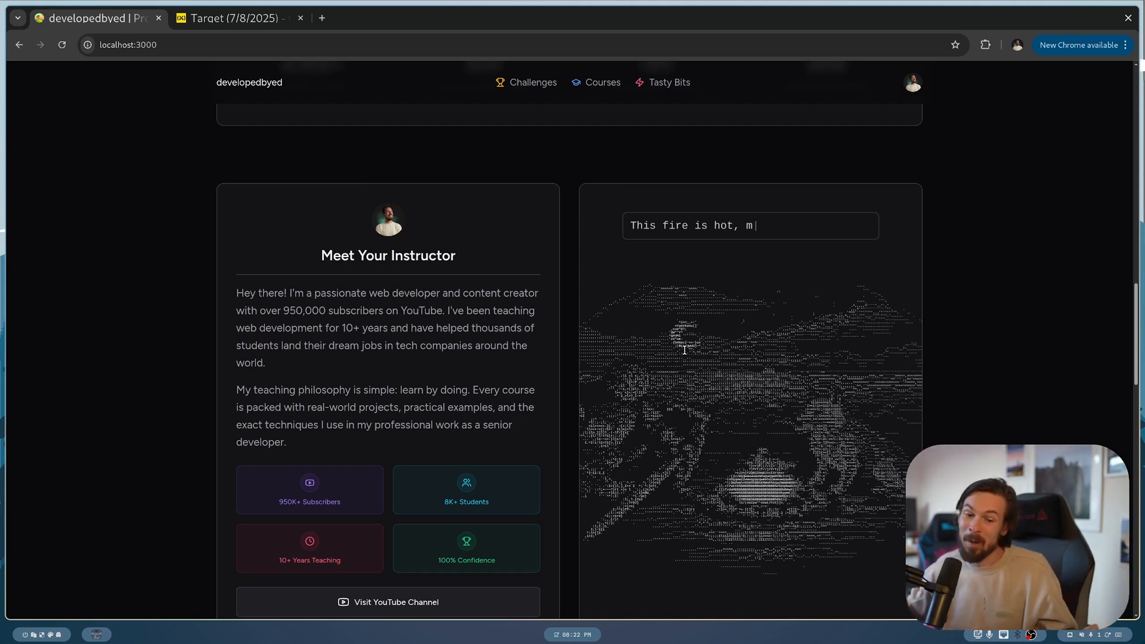
{"action": "type", "text": "My armor has too many"}
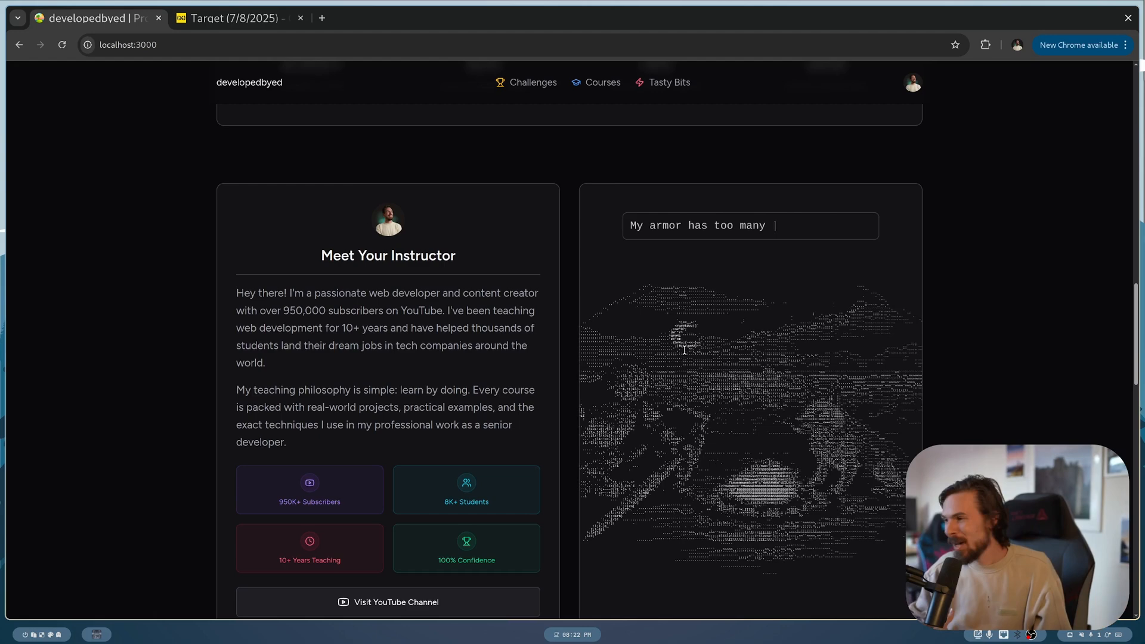
{"action": "type", "text": "nested div{}s"}
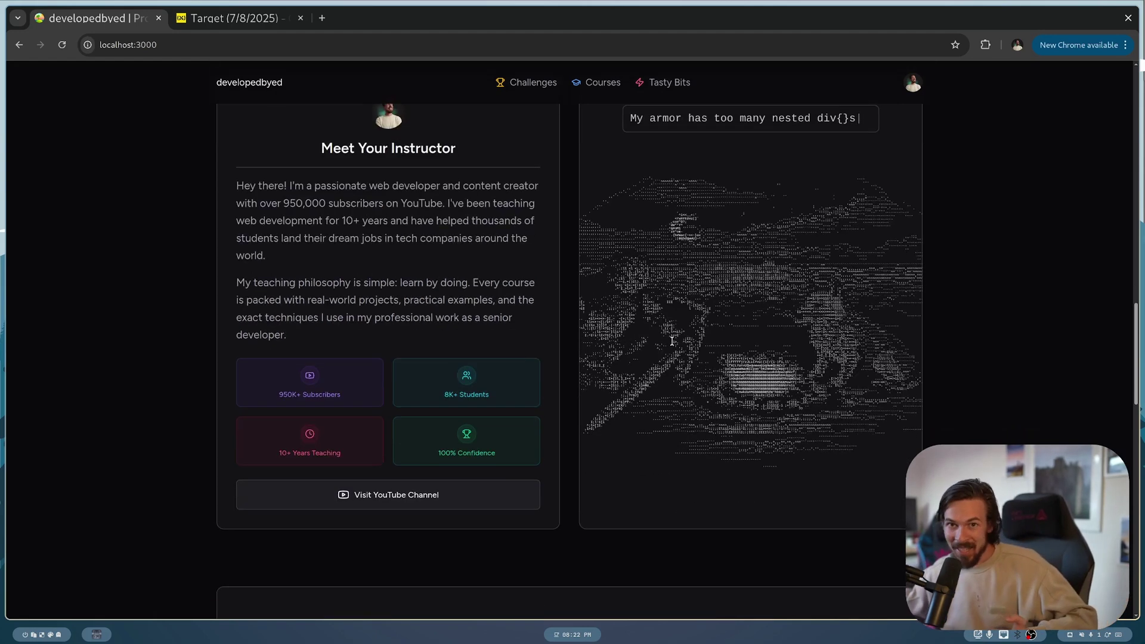
{"action": "type", "text": "Good boy refuses t"}
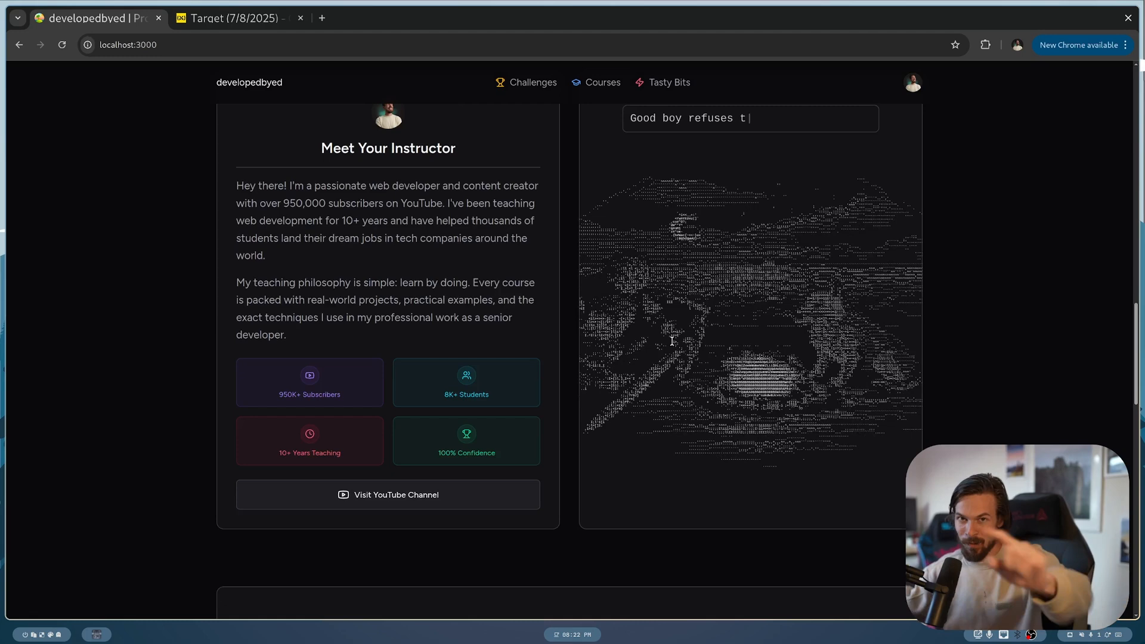
{"action": "type", "text": "o use semicolons;"}
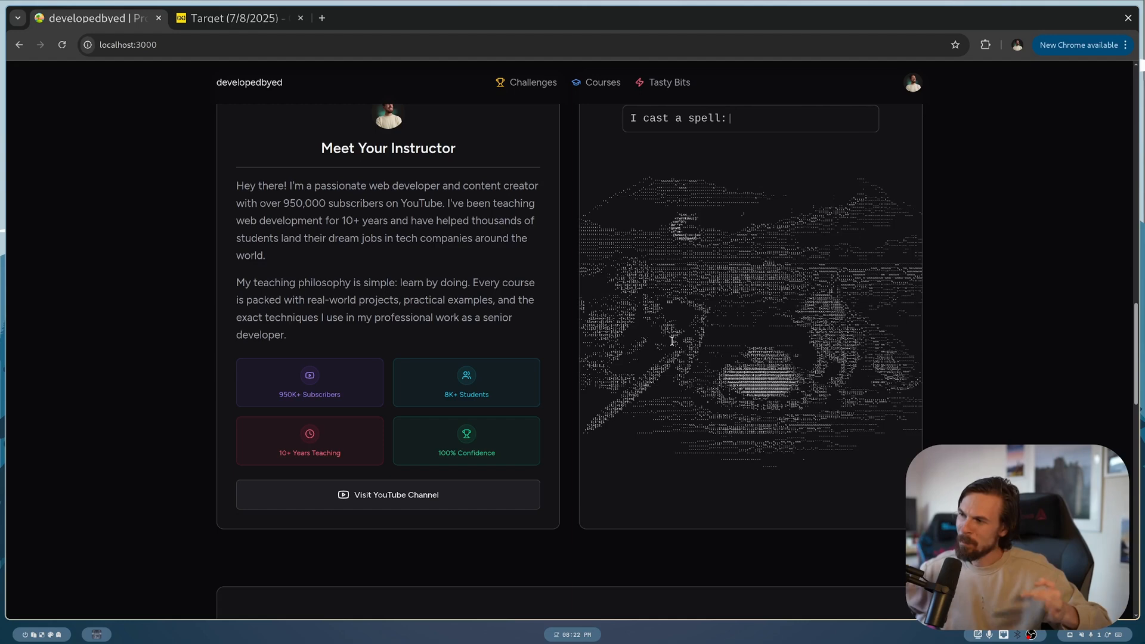
{"action": "type", "text": "document.getElementById("}
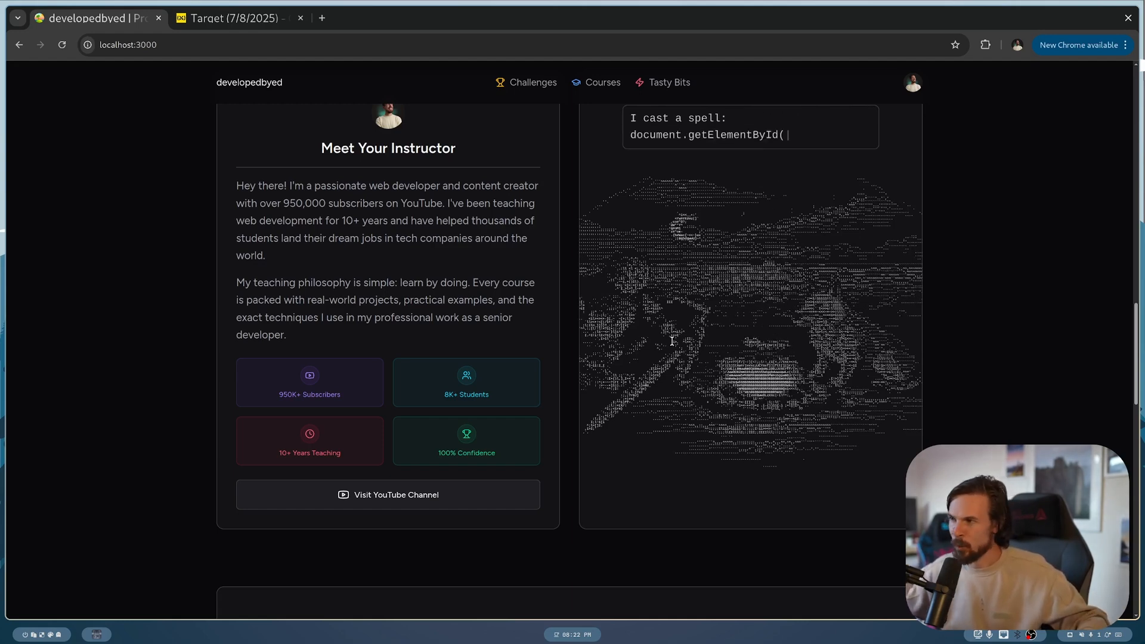
{"action": "type", "text": "'magic')"}
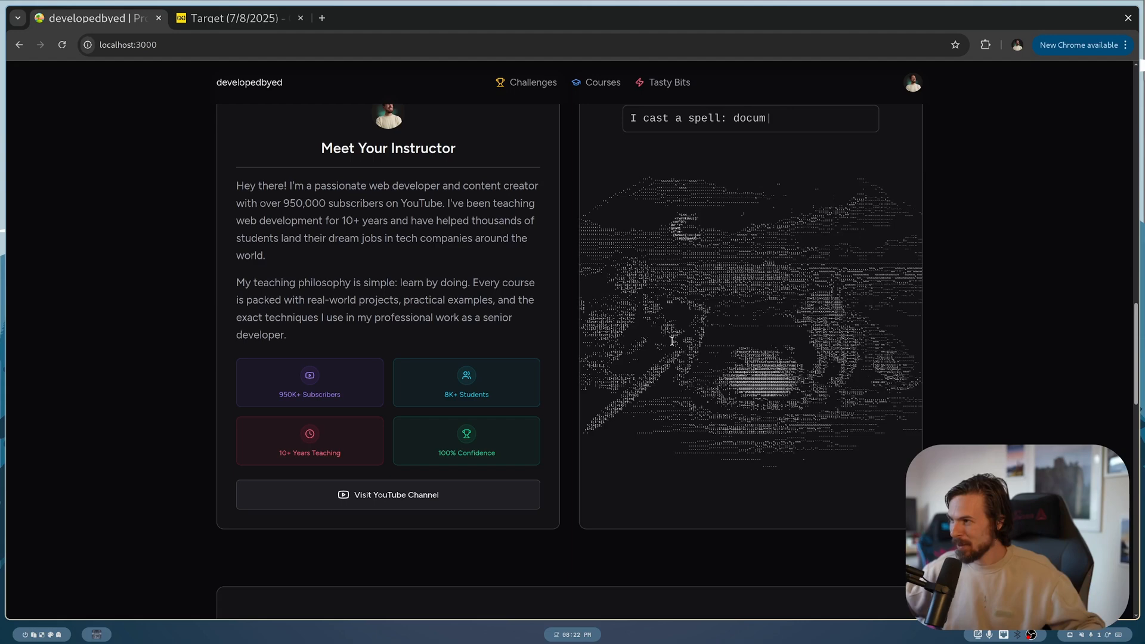
{"action": "type", "text": "This web is more tangled than my code"}
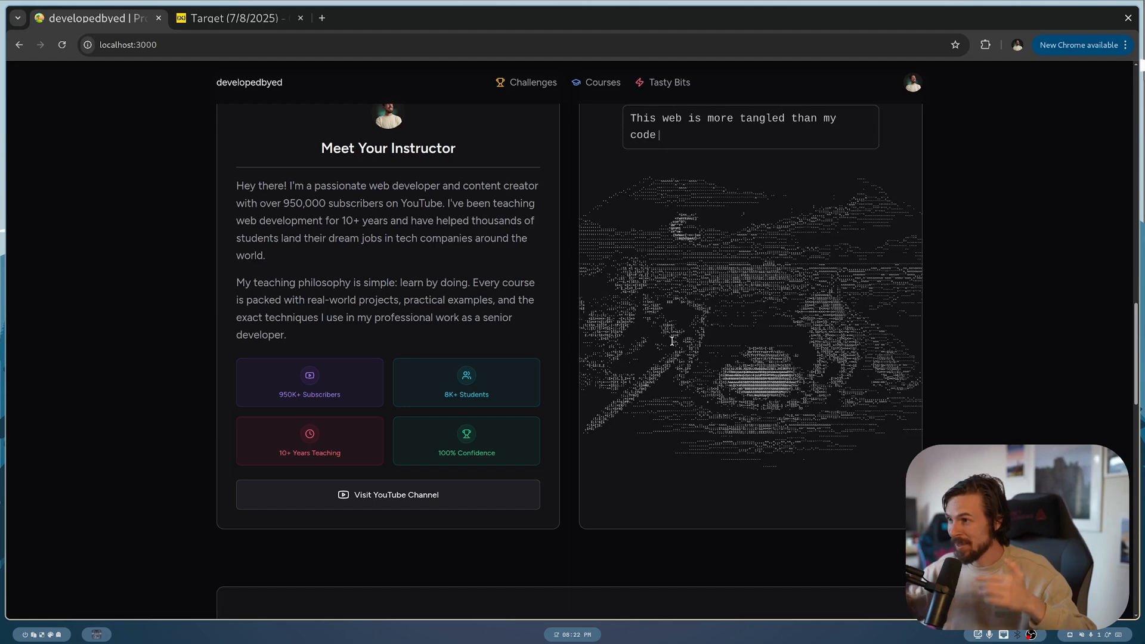
{"action": "type", "text": "The fire crackle"}
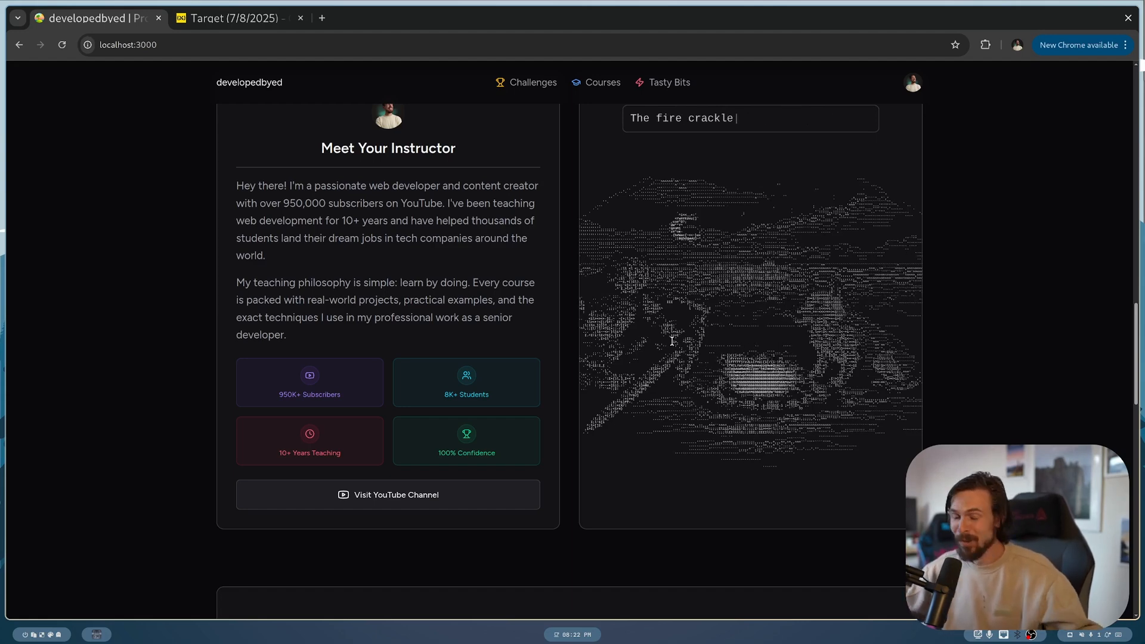
{"action": "type", "text": "s... like my JavaScript"}
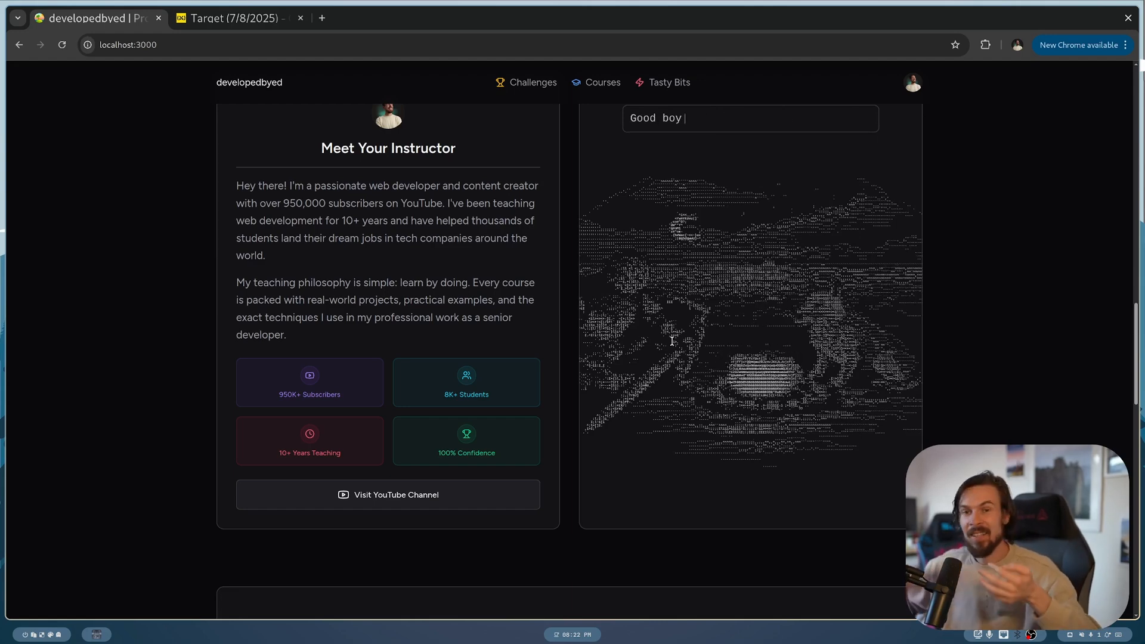
{"action": "type", "text": "only fetches sticks, not"}
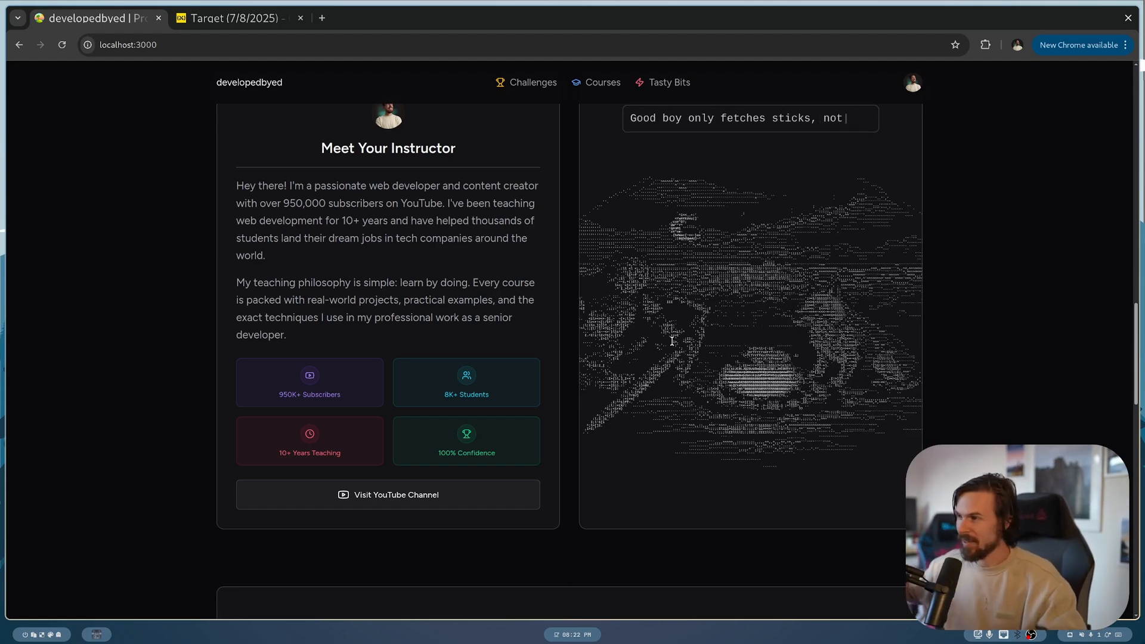
Return to the top of the homepage and go to the CSS Battle Challenges page.
{"action": "scroll", "scroll_direction": "down", "scroll_amount": 3}
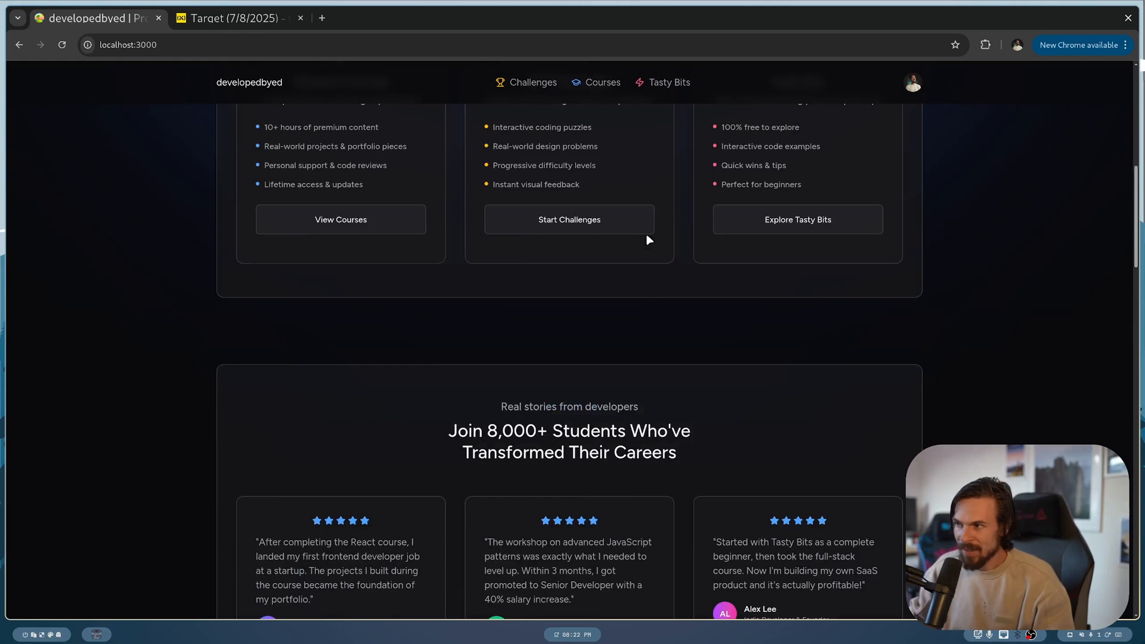
{"action": "scroll", "scroll_direction": "up", "scroll_amount": 3}
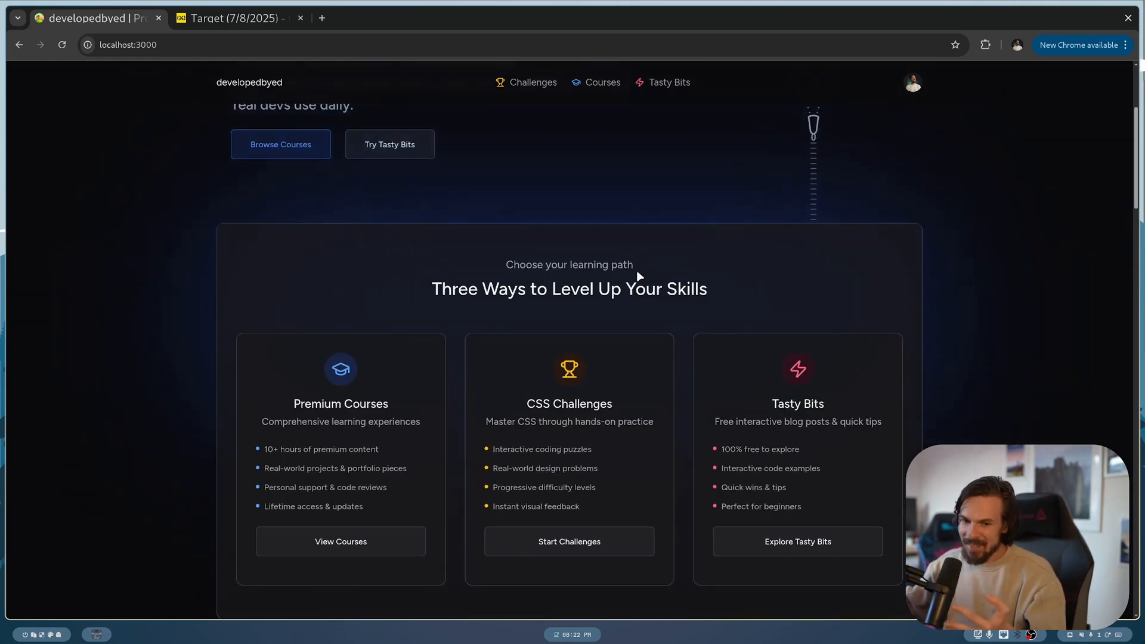
{"action": "scroll", "scroll_direction": "up", "scroll_amount": 3}
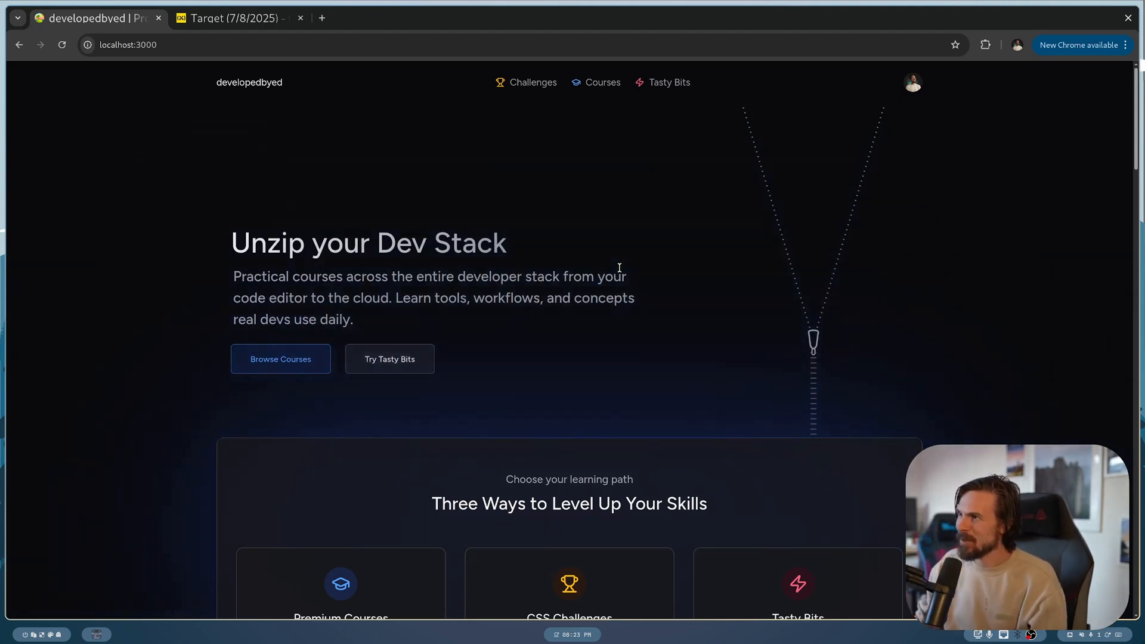
{"action": "left_click", "coordinate": [534, 82]}
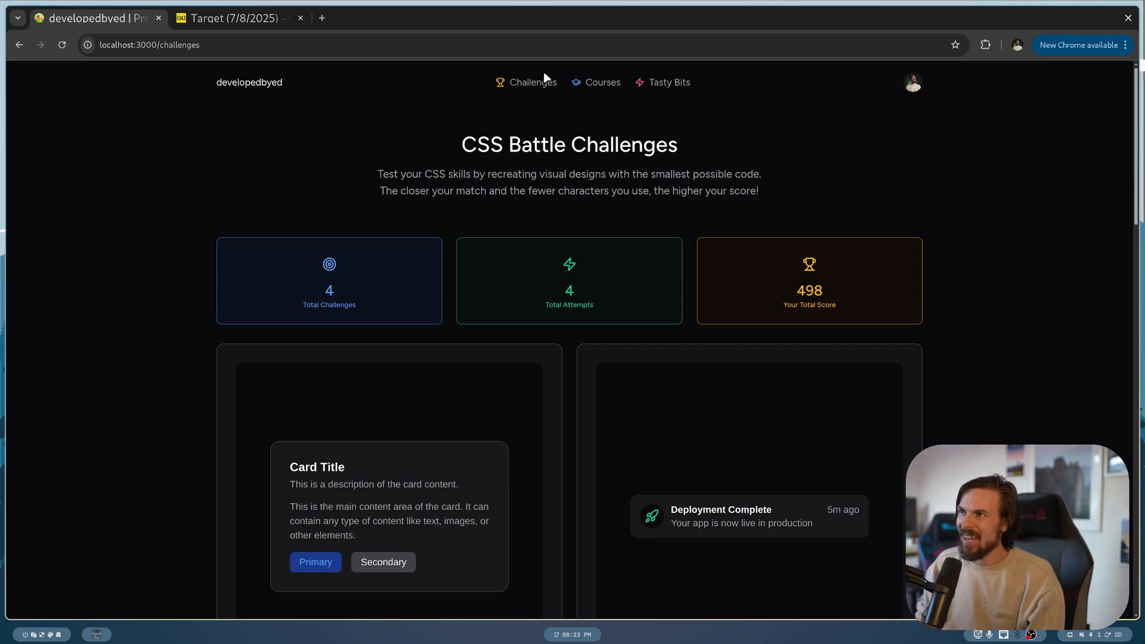
Switch to the CSSBattle tab showing the Aug 7 daily target and its orange starter square.
{"action": "left_click", "coordinate": [233, 18]}
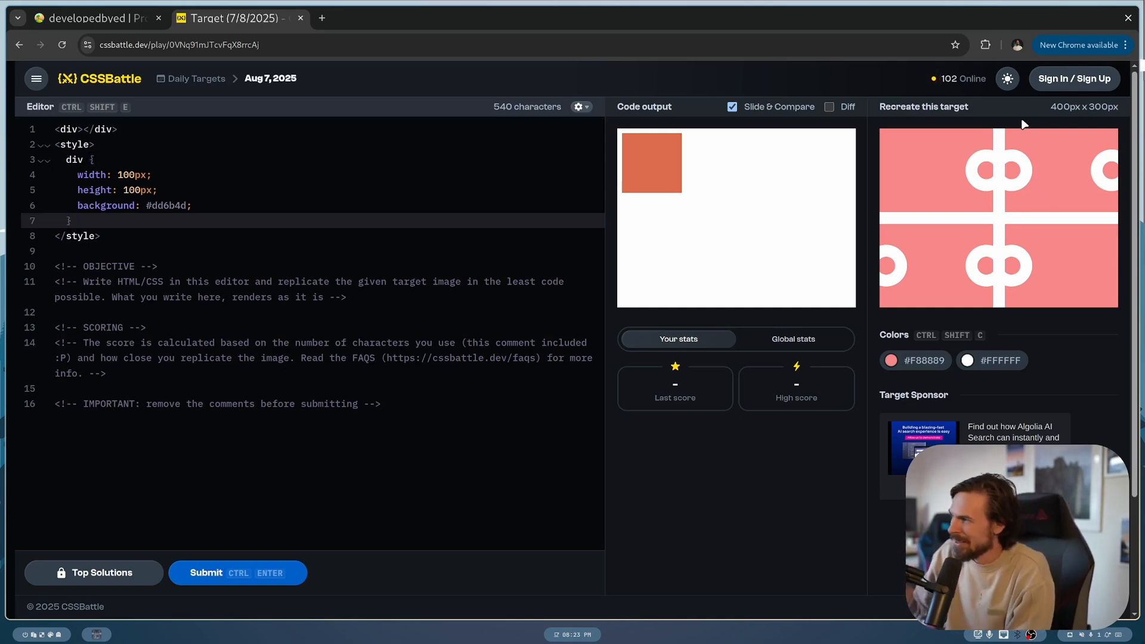
{"action": "mouse_move", "coordinate": [997, 200]}
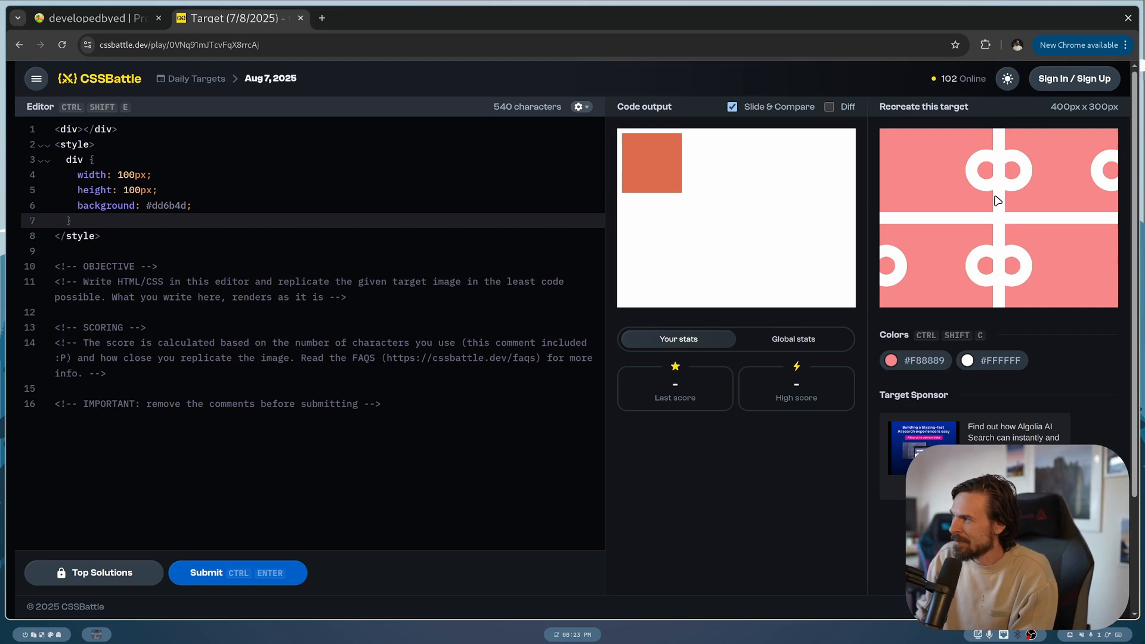
{"action": "mouse_move", "coordinate": [990, 192]}
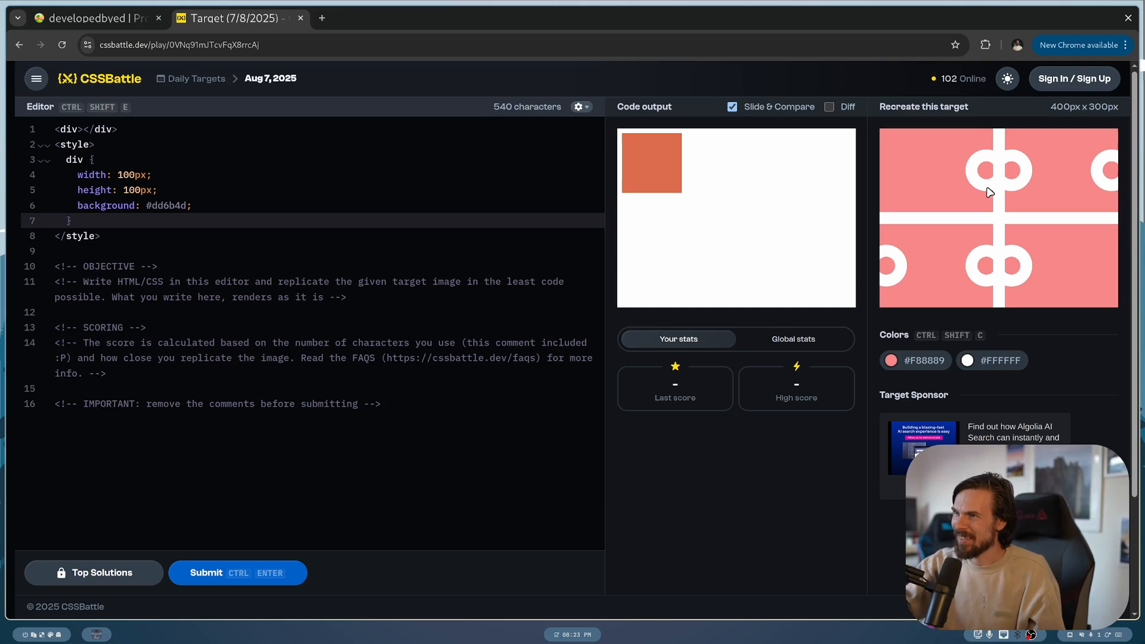
{"action": "mouse_move", "coordinate": [733, 6]}
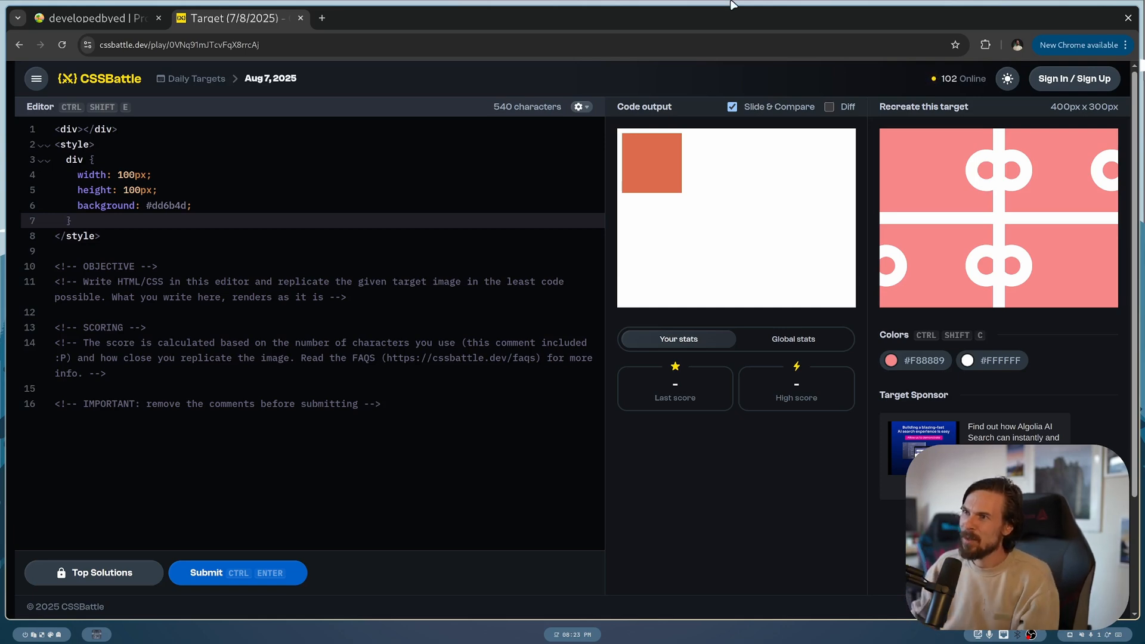
Return to the developedbyed tab and browse down through the challenge cards.
{"action": "left_click", "coordinate": [95, 18]}
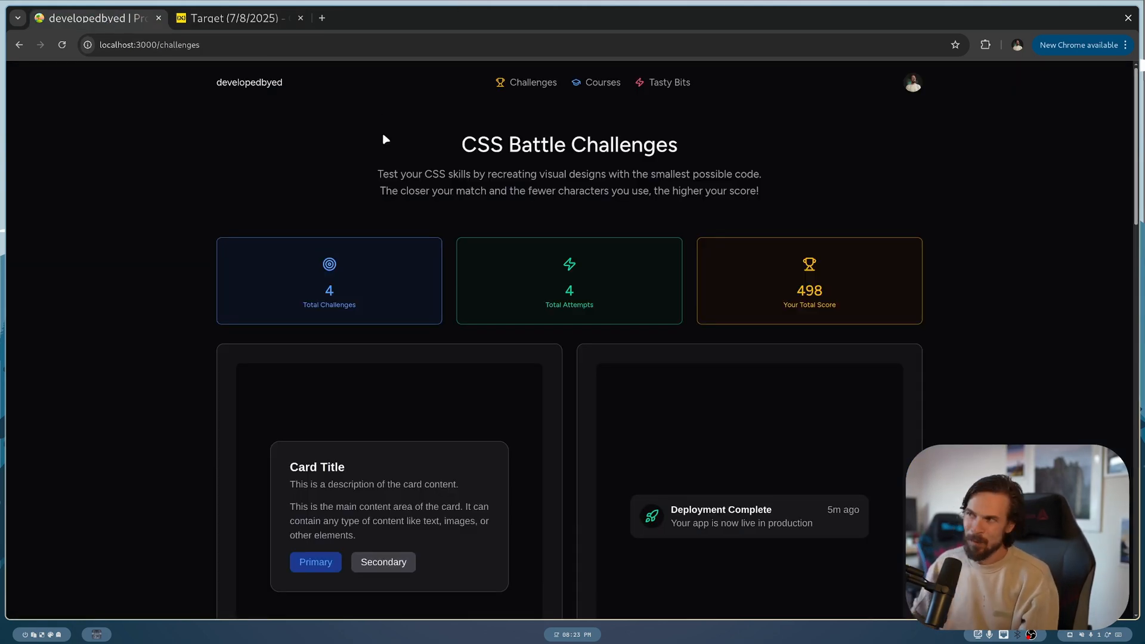
{"action": "scroll", "scroll_direction": "down", "scroll_amount": 3}
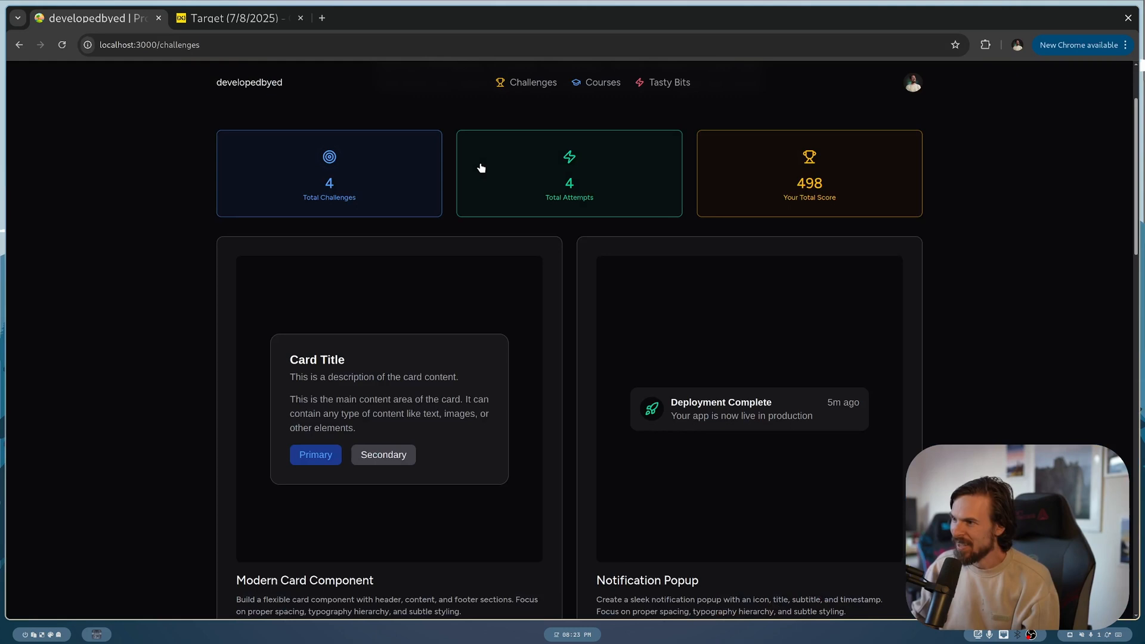
{"action": "scroll", "scroll_direction": "down", "scroll_amount": 3}
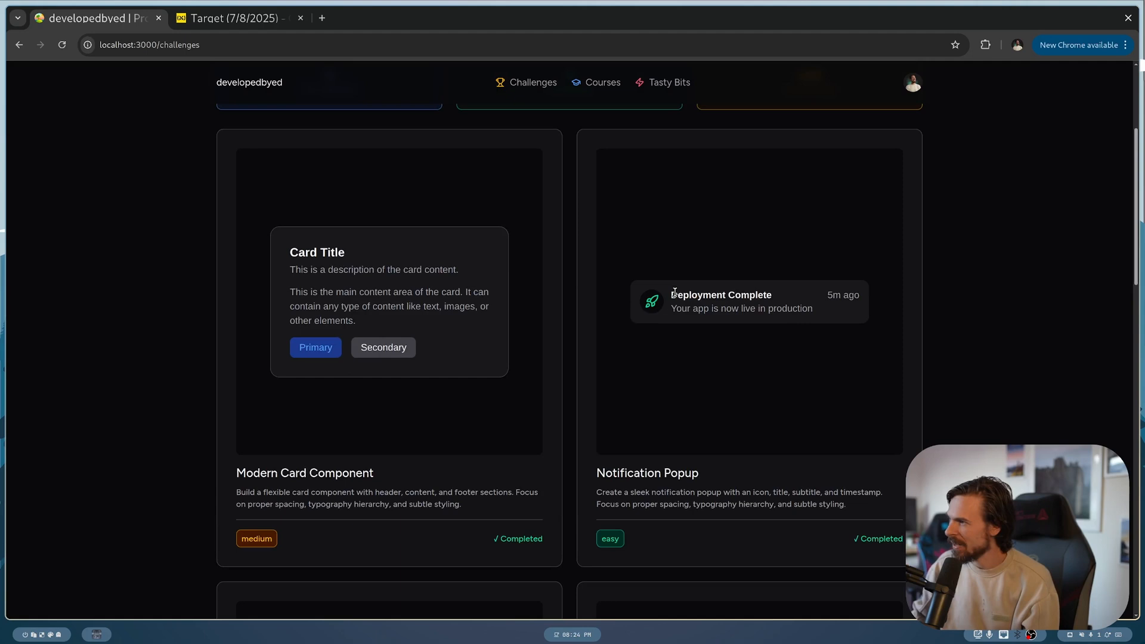
{"action": "scroll", "scroll_direction": "down", "scroll_amount": 3}
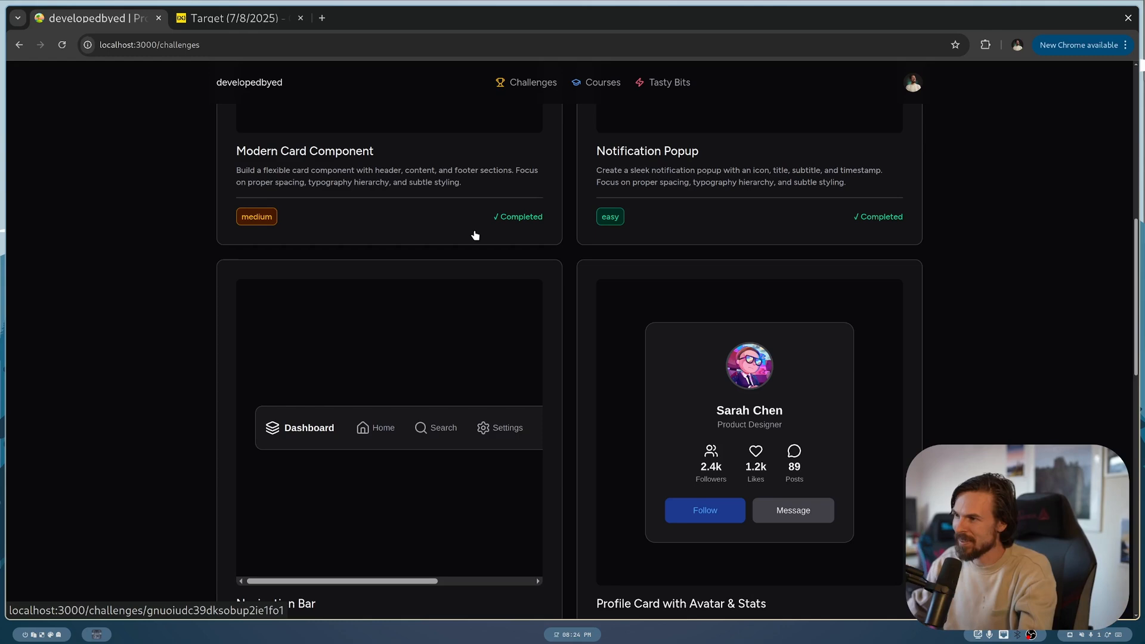
{"action": "scroll", "scroll_direction": "down", "scroll_amount": 3}
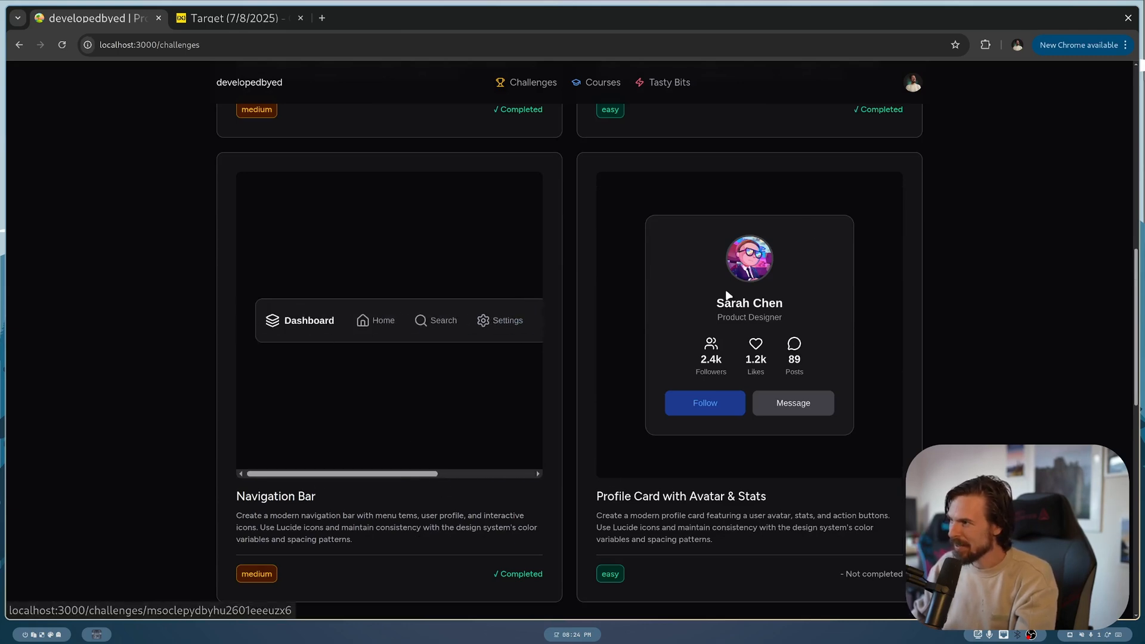
{"action": "scroll", "scroll_direction": "up", "scroll_amount": 3}
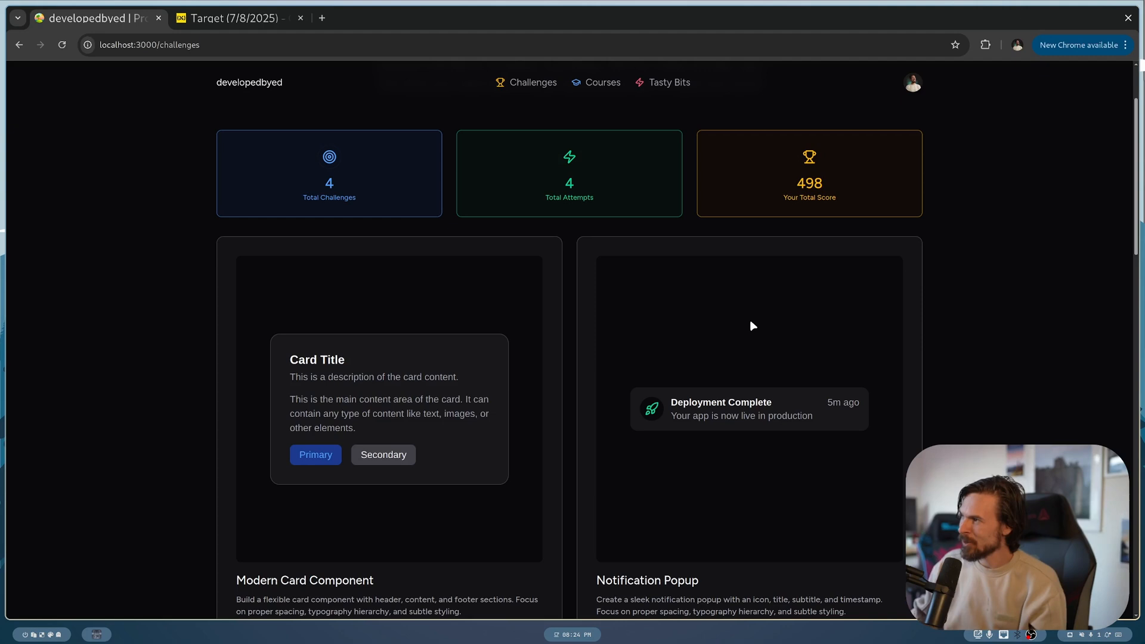
Try the light theme from the account menu, then restore dark and choose the Modern Card Component challenge.
{"action": "left_click", "coordinate": [911, 82]}
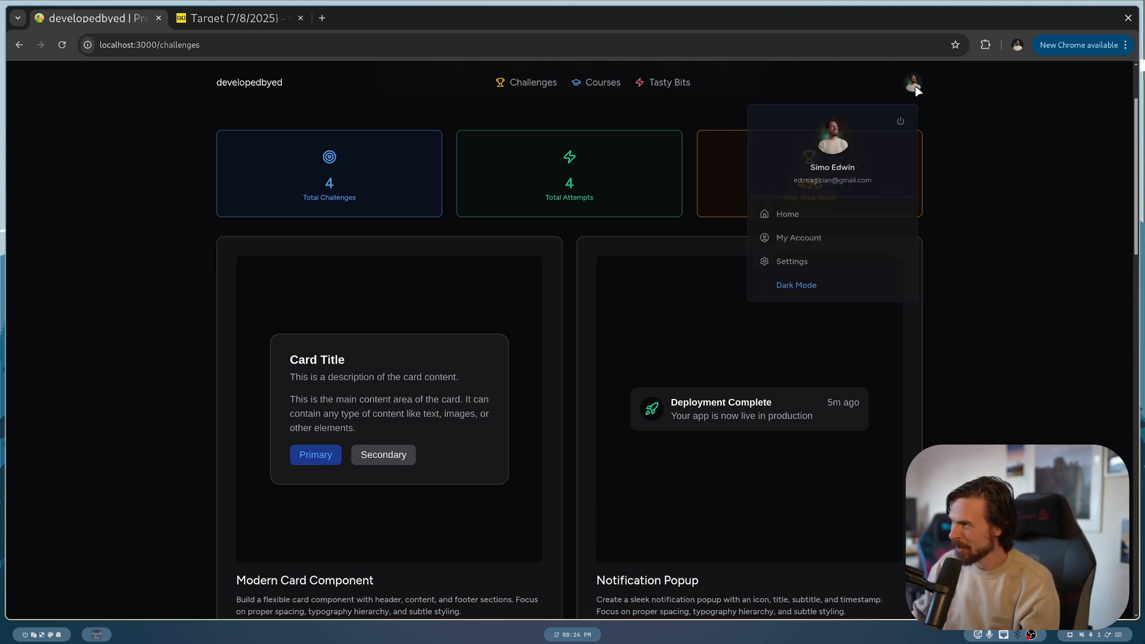
{"action": "left_click", "coordinate": [795, 285]}
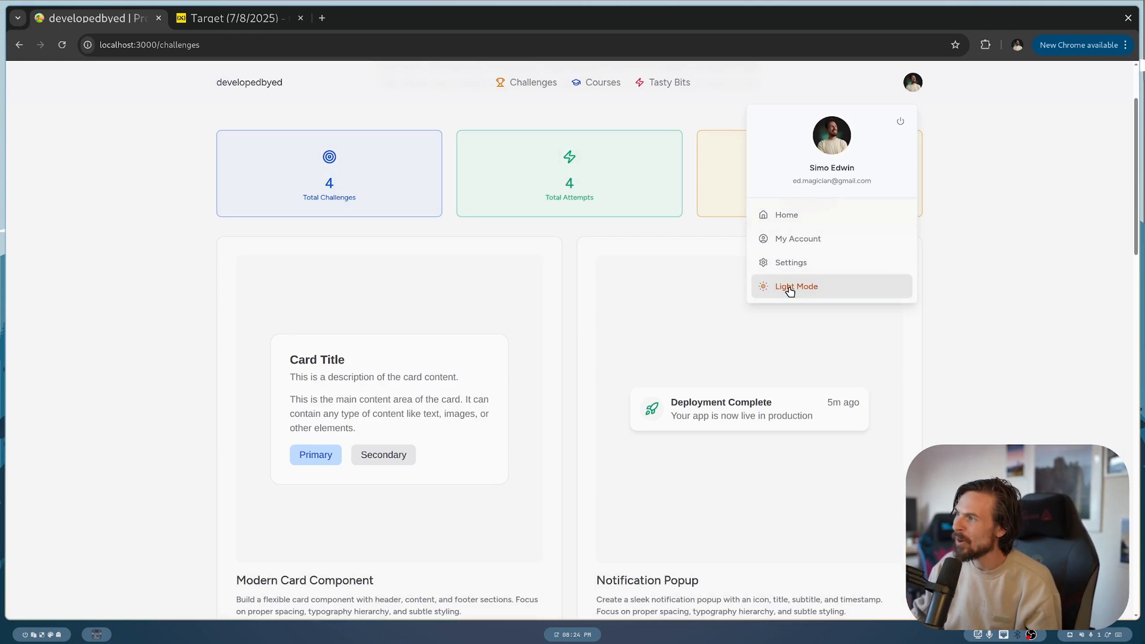
{"action": "left_click", "coordinate": [304, 579]}
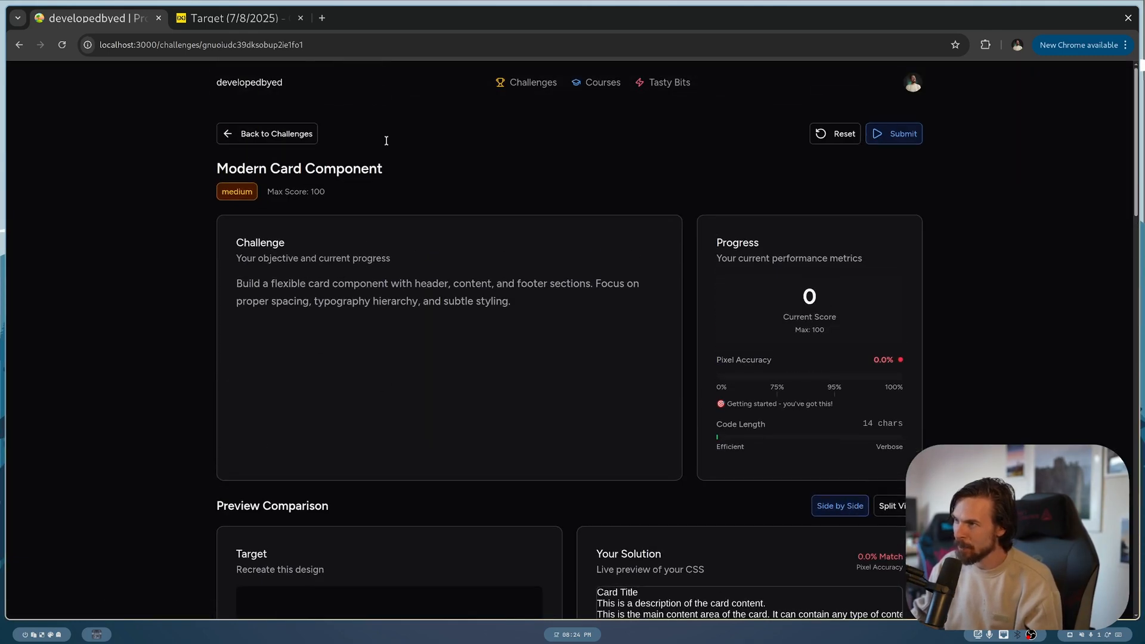
{"action": "scroll", "scroll_direction": "down", "scroll_amount": 3}
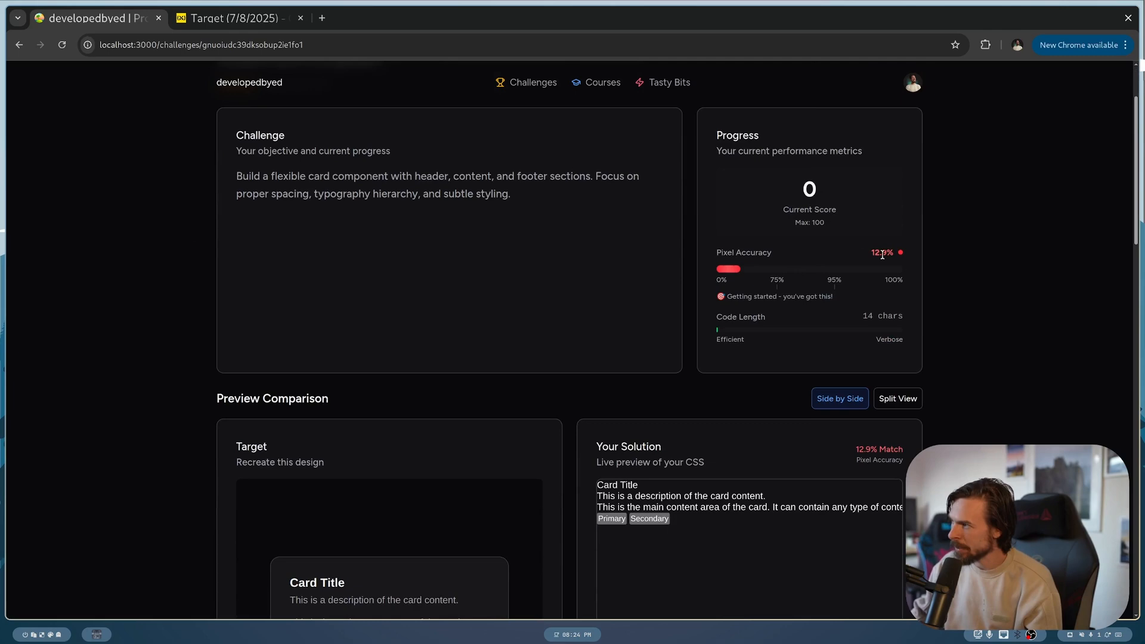
{"action": "mouse_move", "coordinate": [800, 295]}
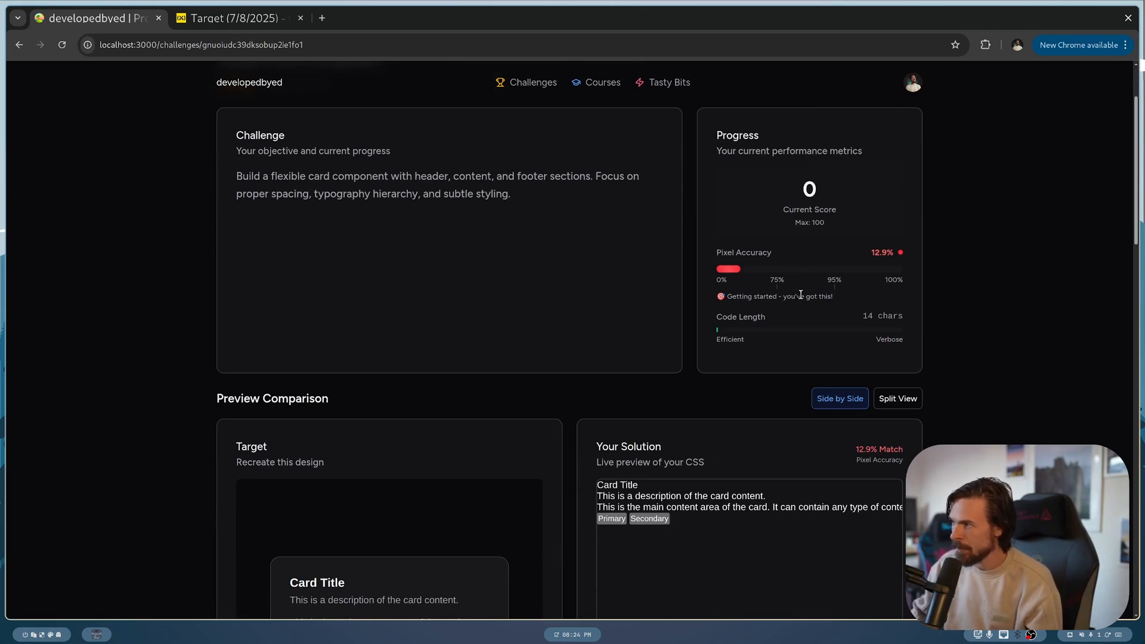
{"action": "scroll", "scroll_direction": "down", "scroll_amount": 3}
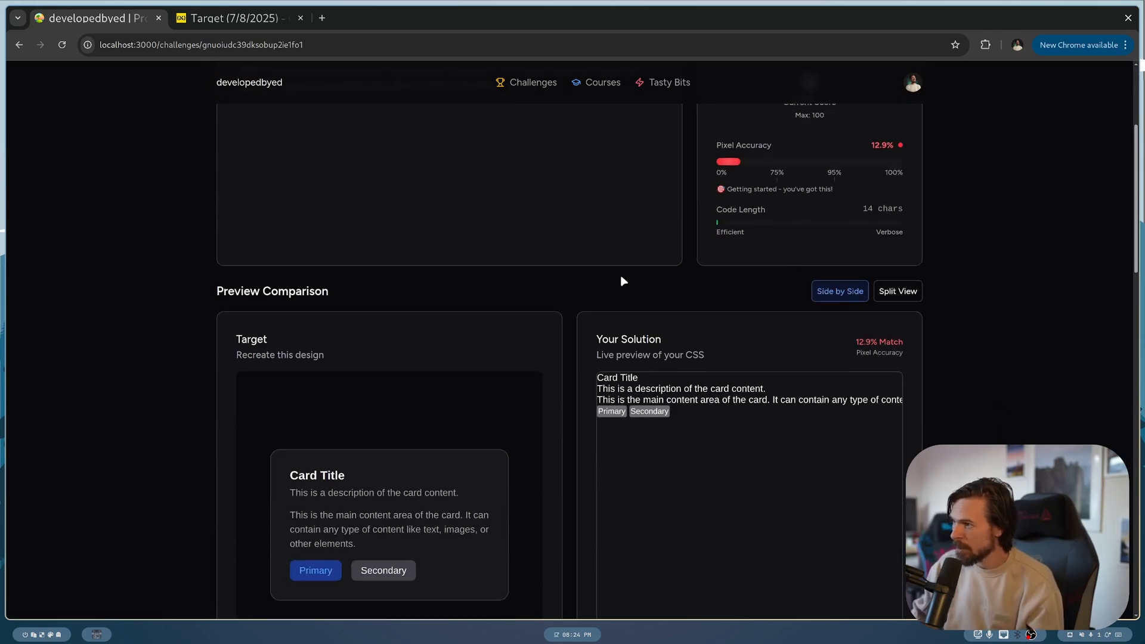
{"action": "scroll", "scroll_direction": "down", "scroll_amount": 3}
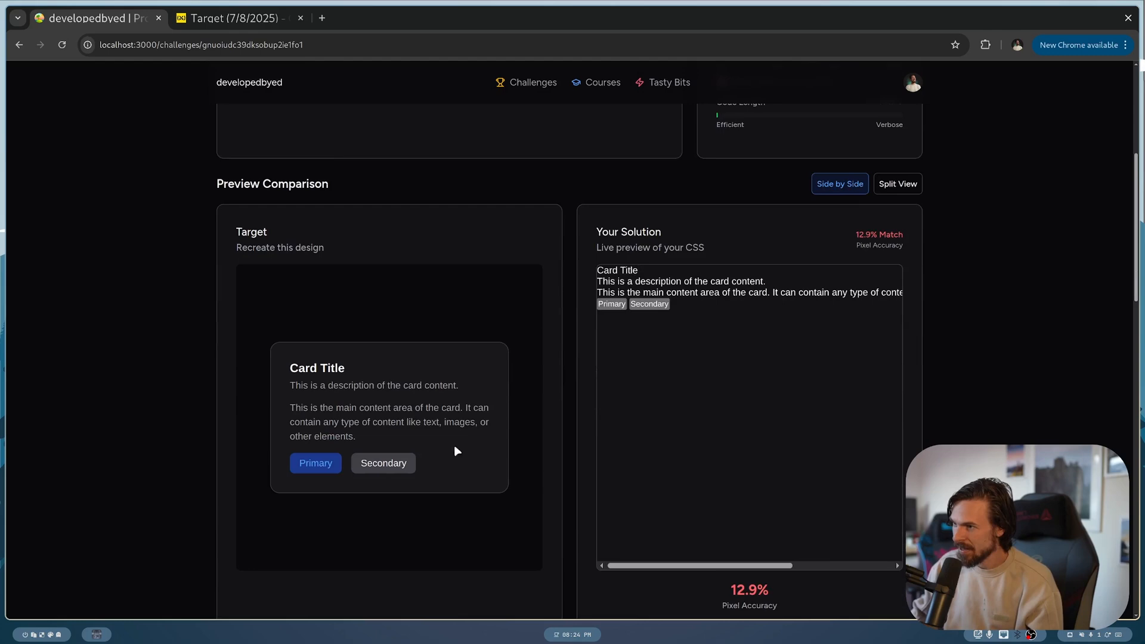
{"action": "scroll", "scroll_direction": "down", "scroll_amount": 3}
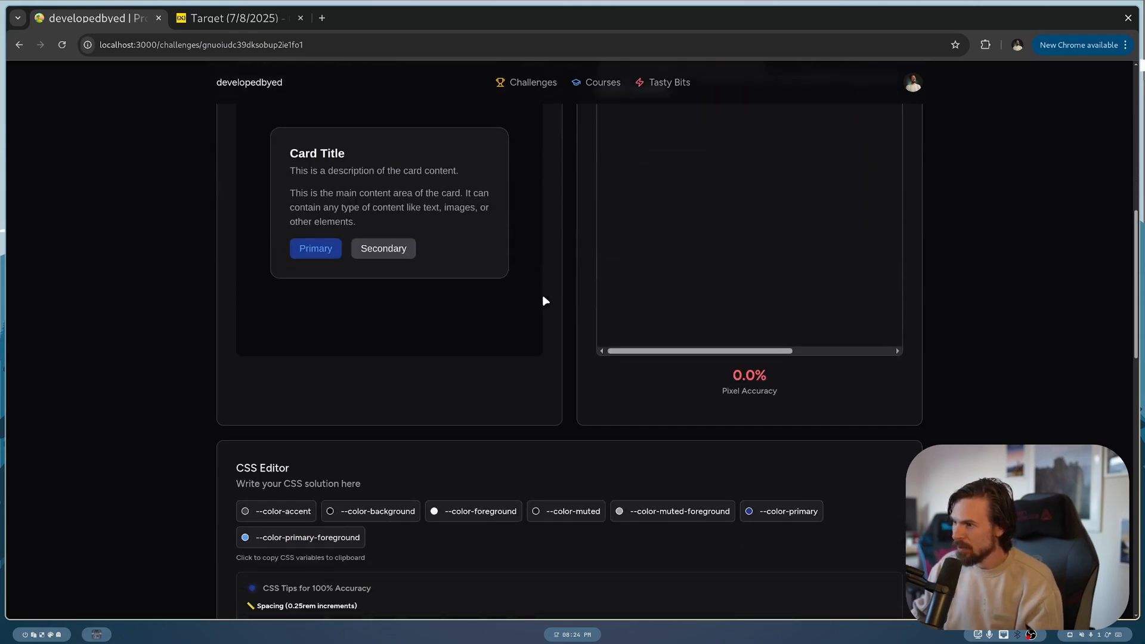
{"action": "scroll", "scroll_direction": "down", "scroll_amount": 3}
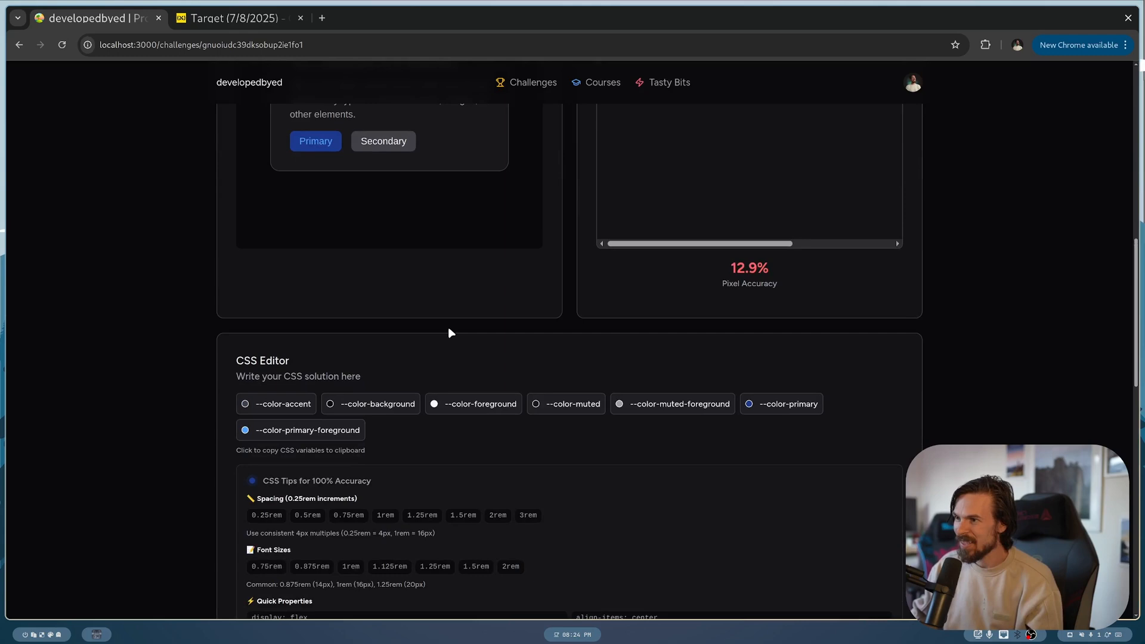
{"action": "scroll", "scroll_direction": "up", "scroll_amount": 3}
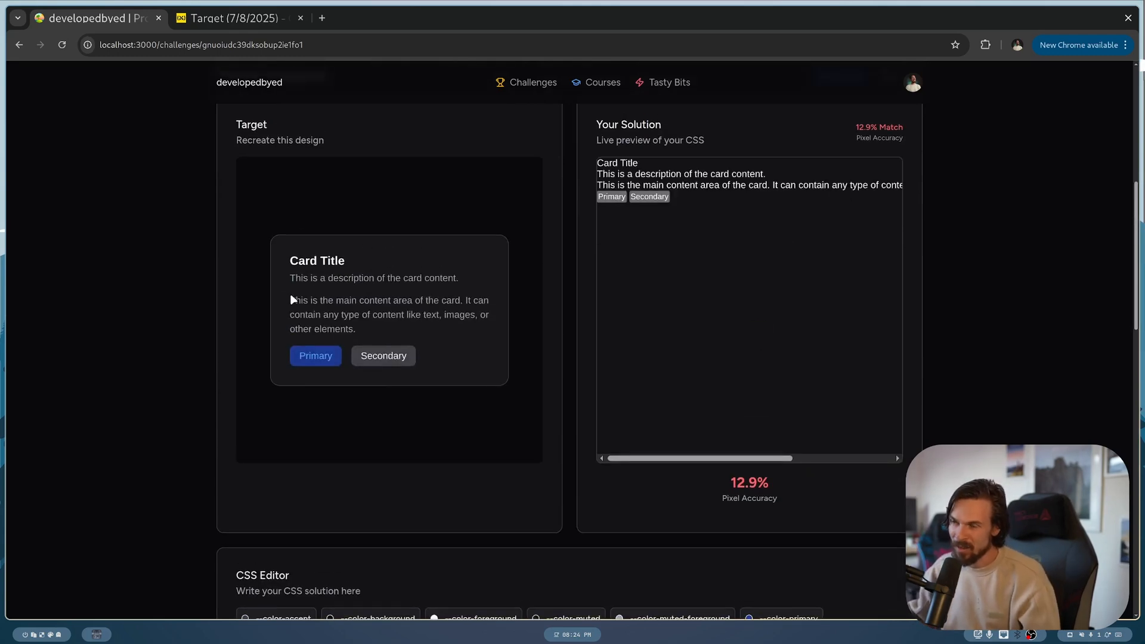
{"action": "scroll", "scroll_direction": "down", "scroll_amount": 3}
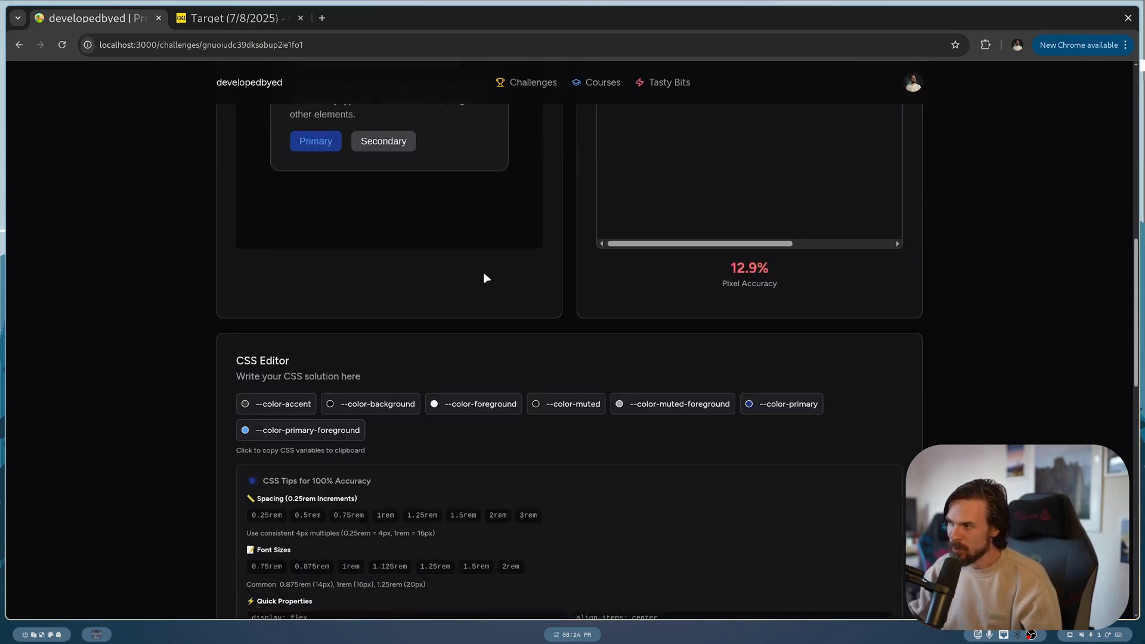
{"action": "scroll", "scroll_direction": "down", "scroll_amount": 3}
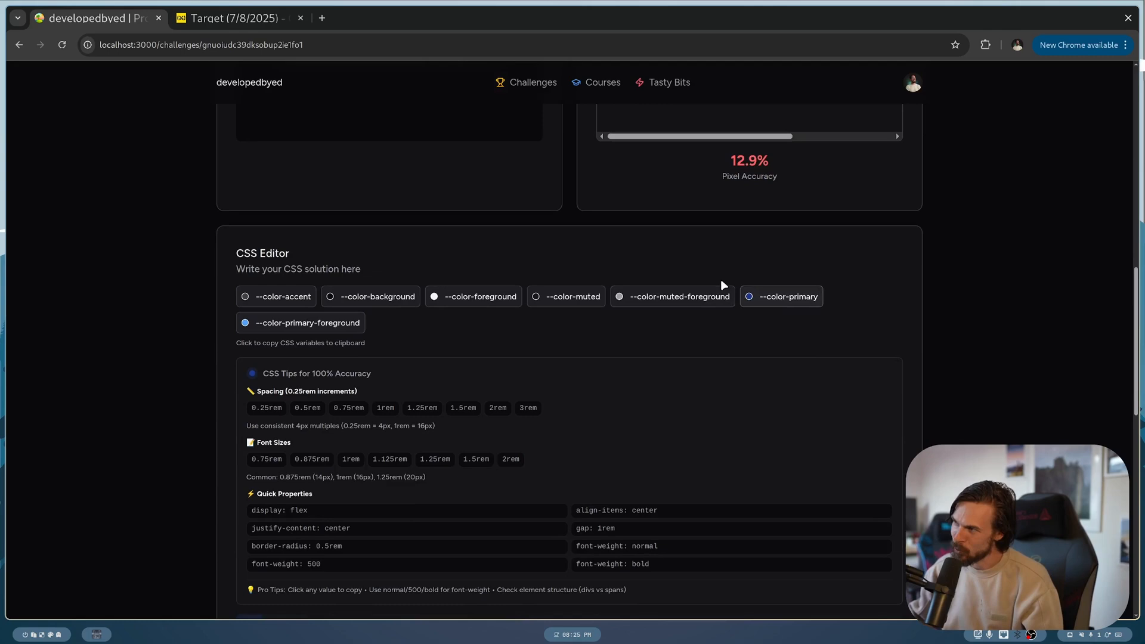
{"action": "mouse_move", "coordinate": [539, 267]}
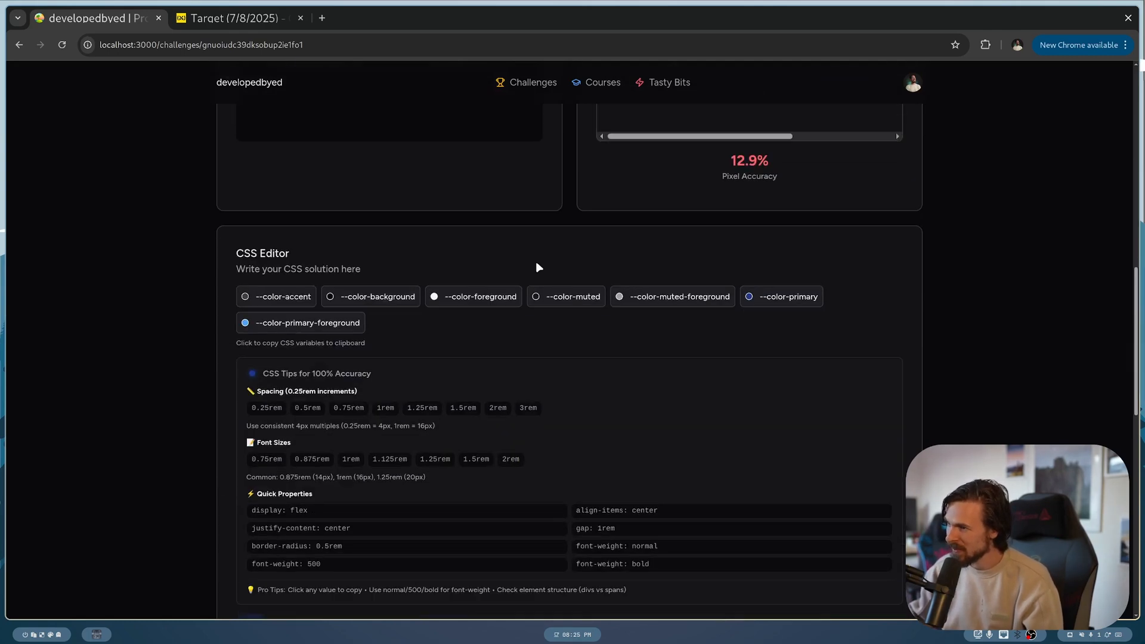
{"action": "scroll", "scroll_direction": "down", "scroll_amount": 3}
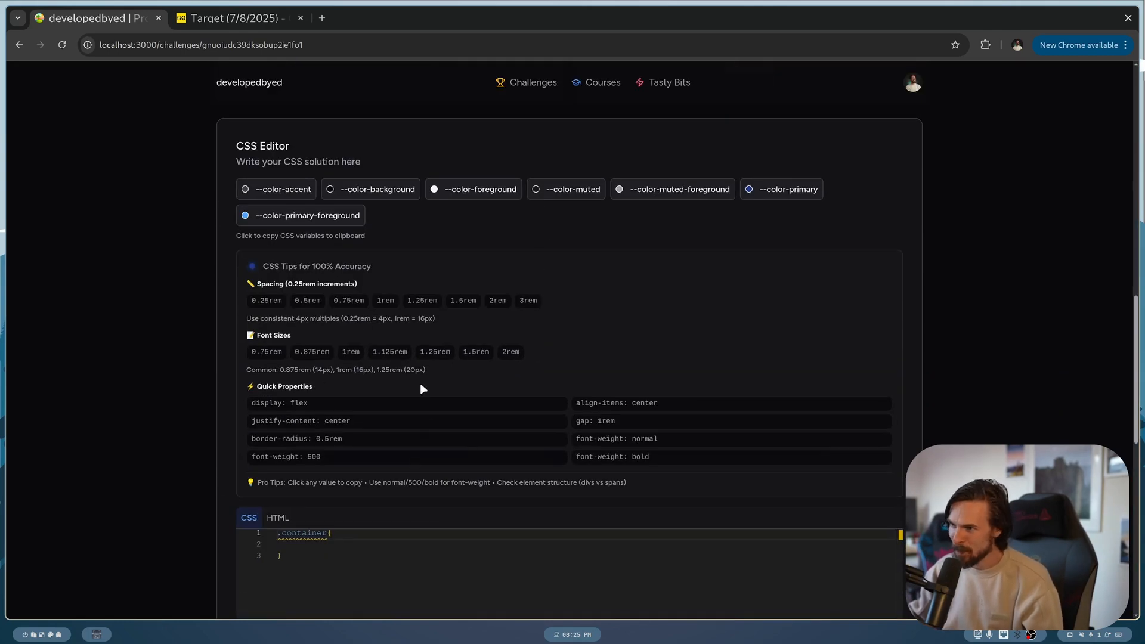
{"action": "scroll", "scroll_direction": "down", "scroll_amount": 3}
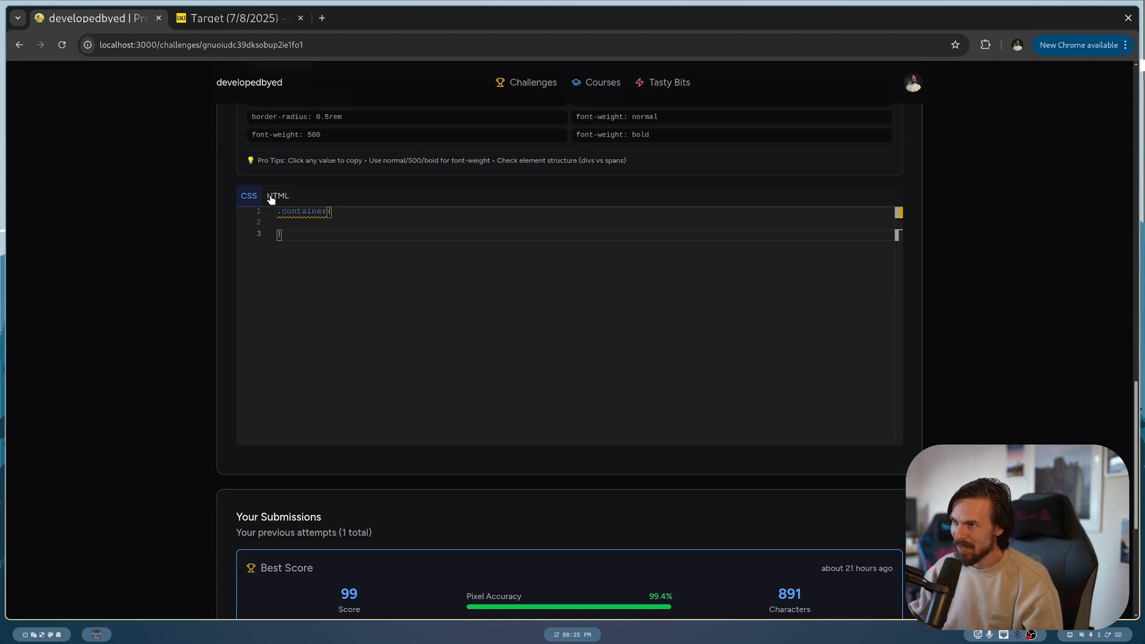
Check the challenge's HTML markup, then give .container a flex display in the CSS editor.
{"action": "left_click", "coordinate": [278, 195]}
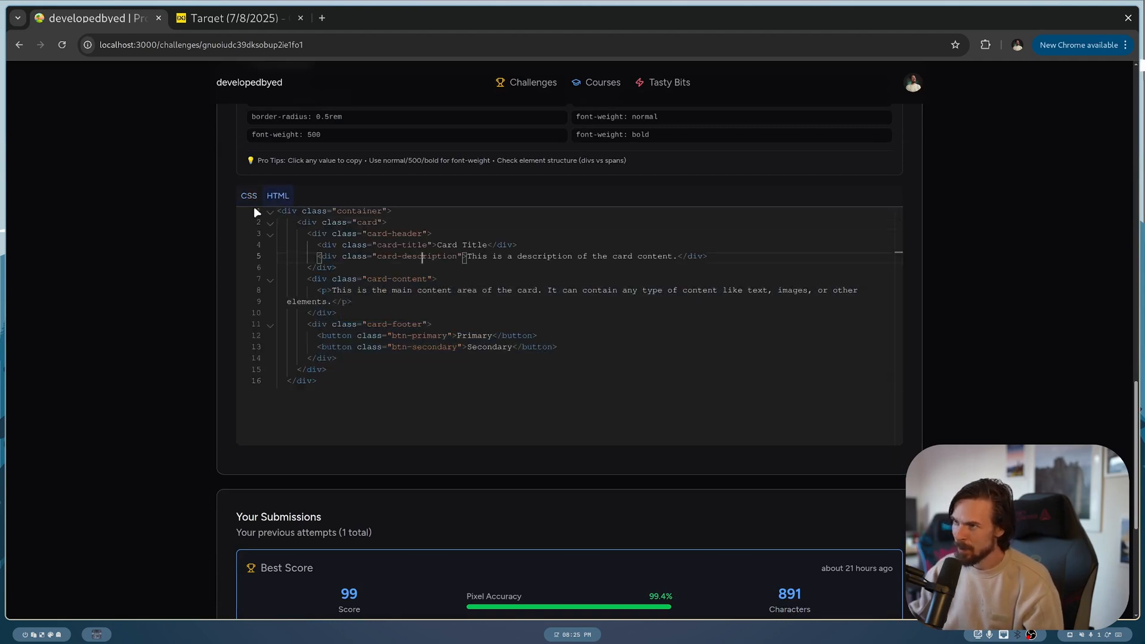
{"action": "left_click", "coordinate": [248, 195]}
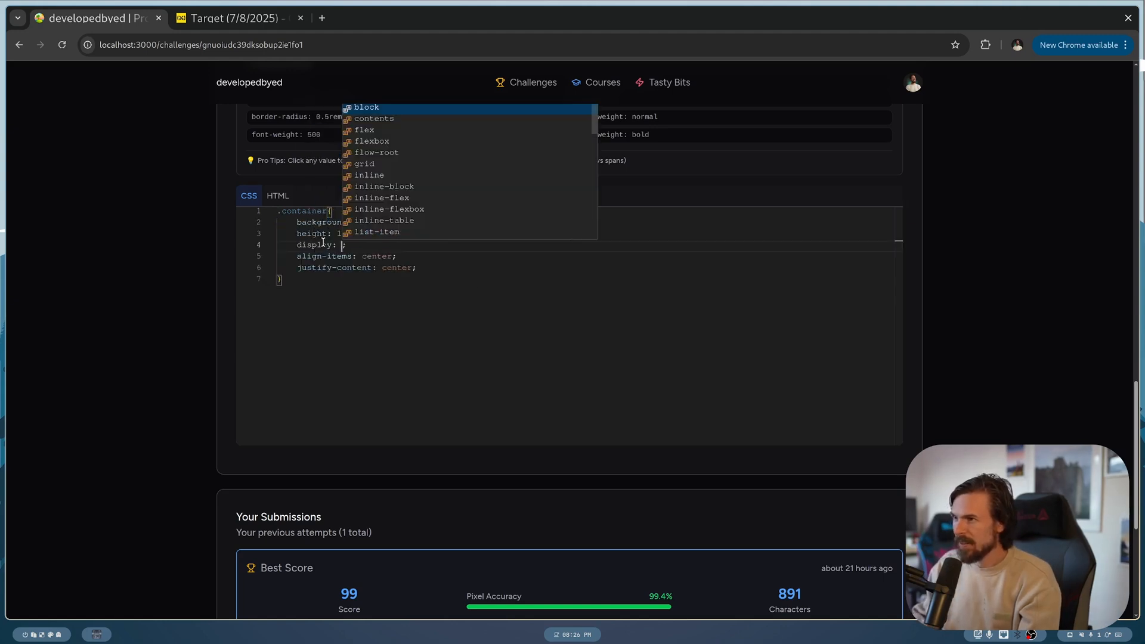
{"action": "type", "text": "flex"}
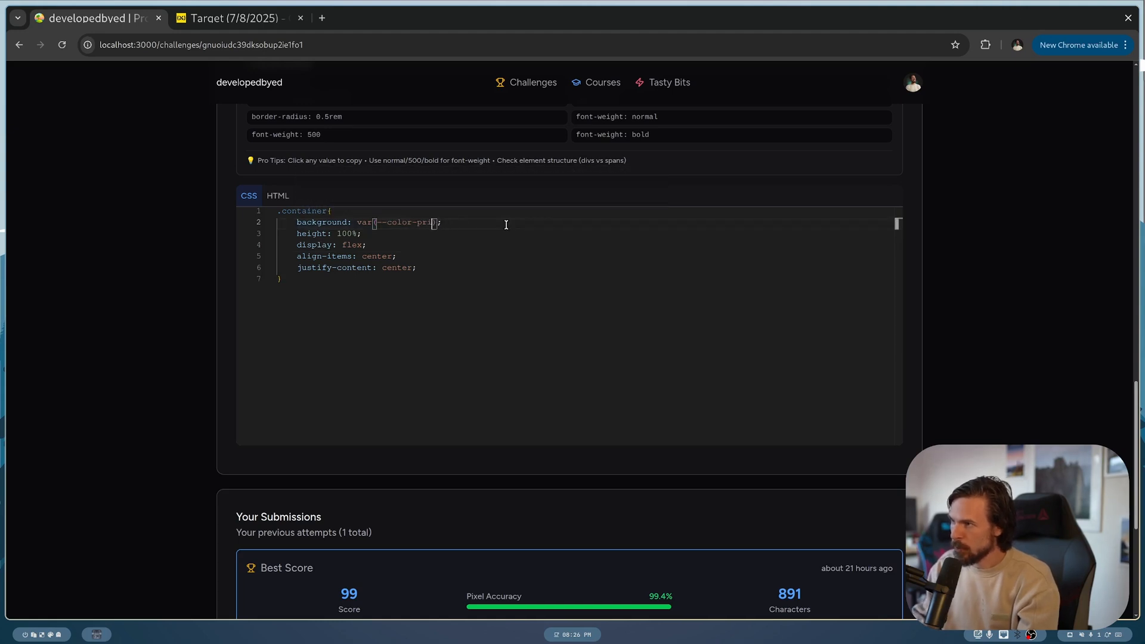
{"action": "key", "text": "Backspace"}
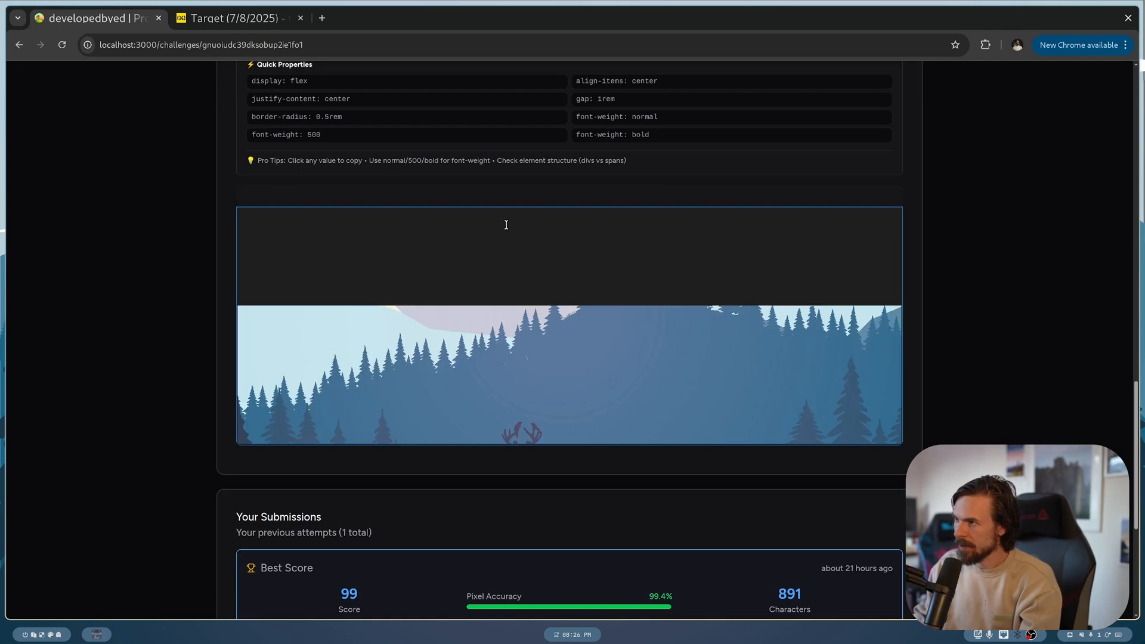
{"action": "scroll", "scroll_direction": "up", "scroll_amount": 3}
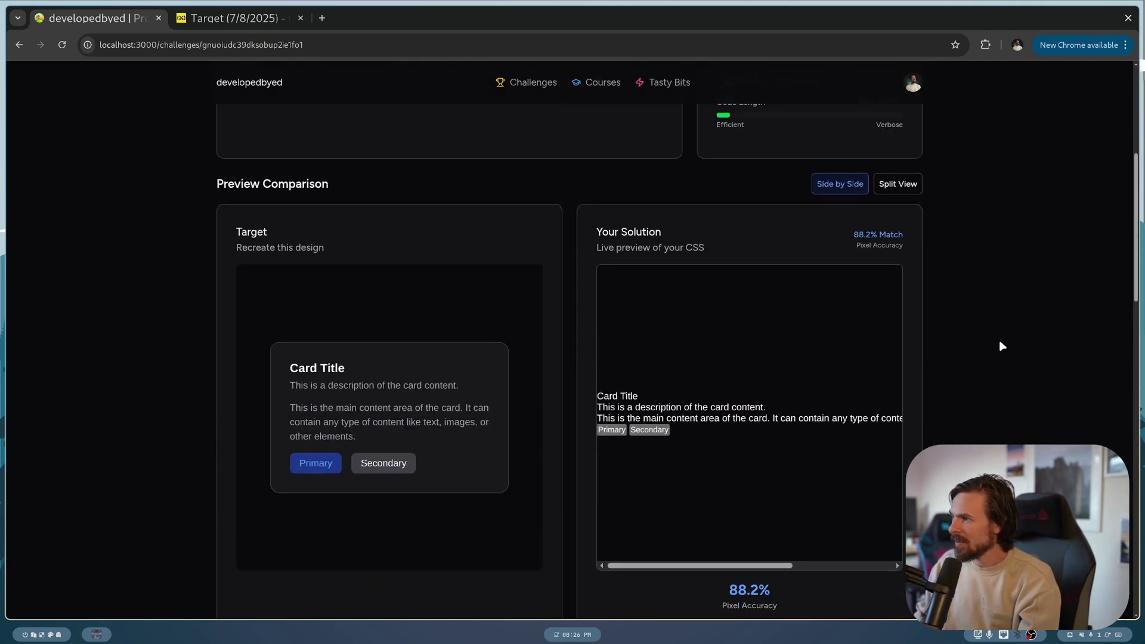
{"action": "mouse_move", "coordinate": [670, 436]}
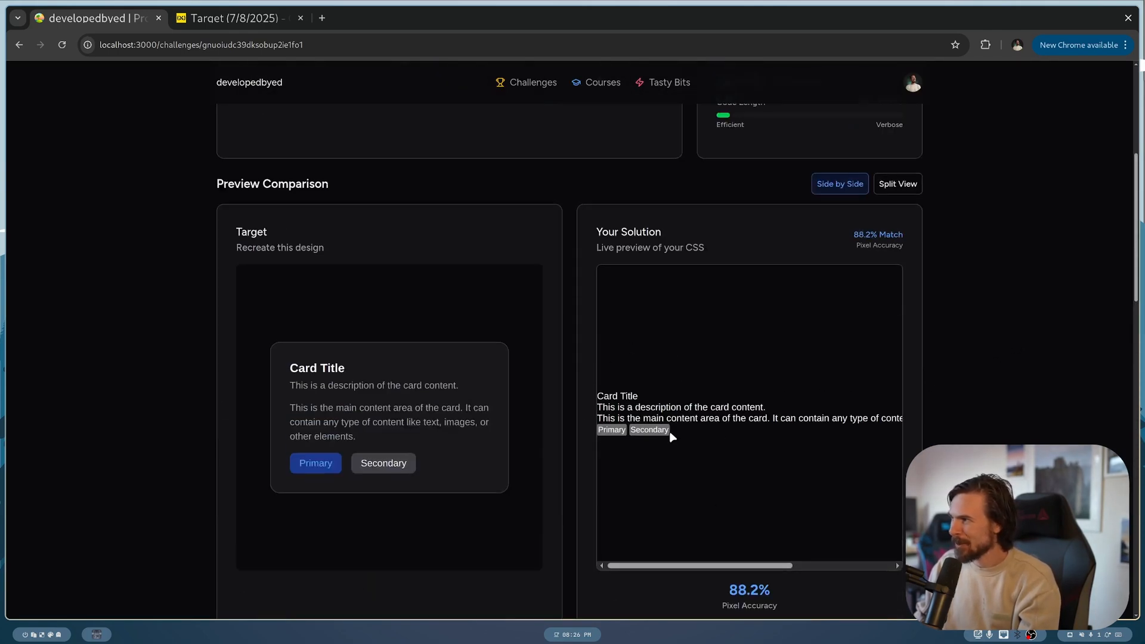
{"action": "mouse_move", "coordinate": [694, 267]}
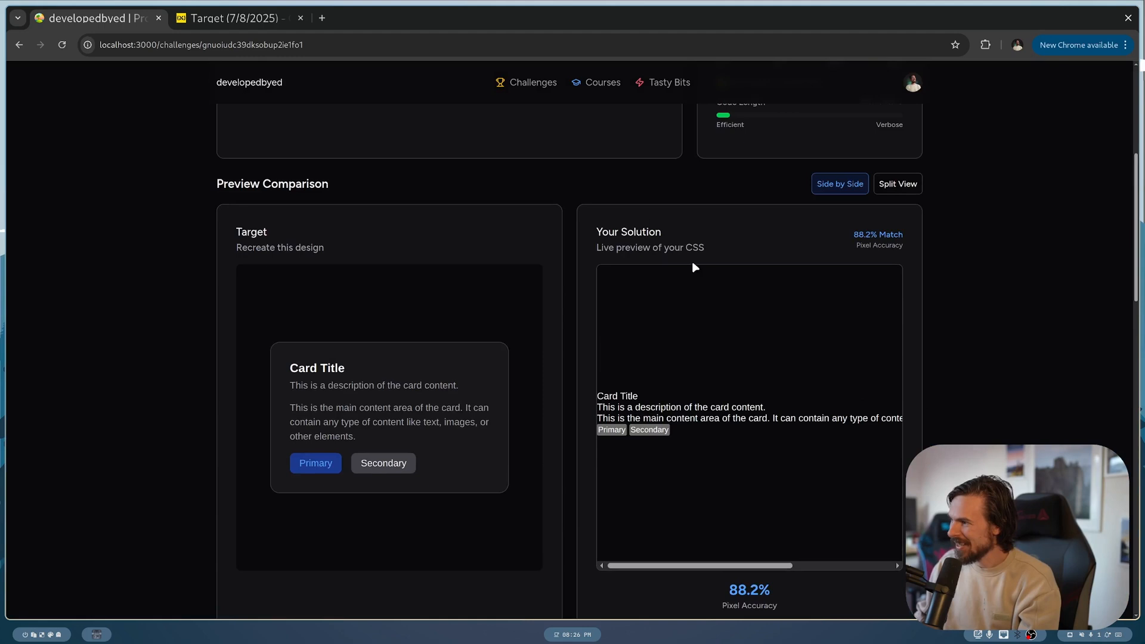
{"action": "mouse_move", "coordinate": [775, 301]}
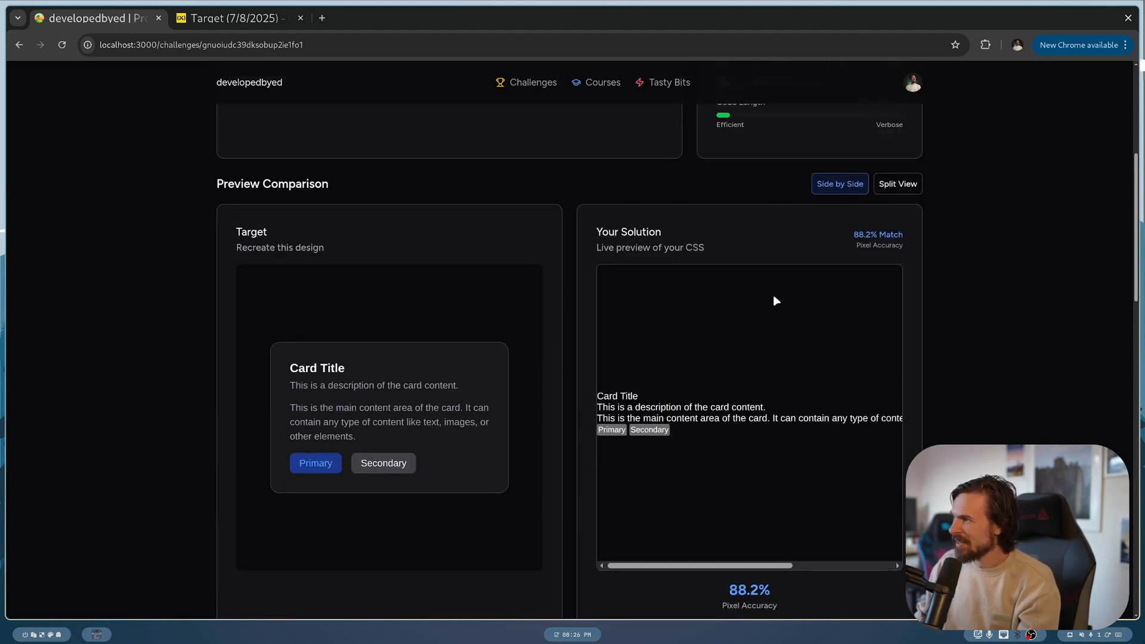
{"action": "left_click", "coordinate": [897, 184]}
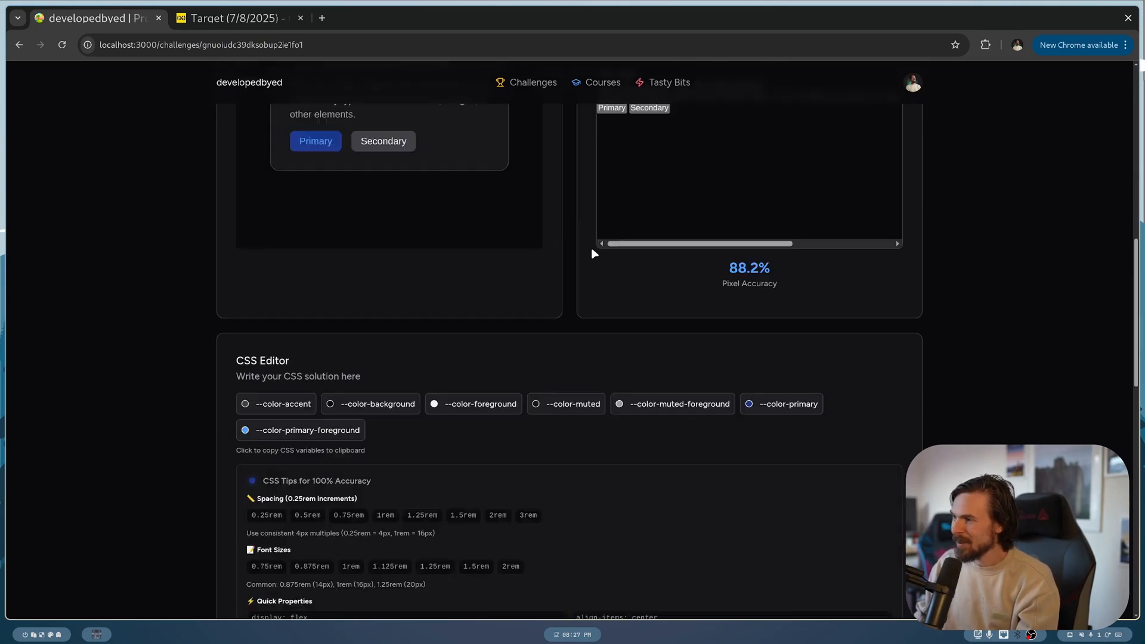
{"action": "scroll", "scroll_direction": "up", "scroll_amount": 3}
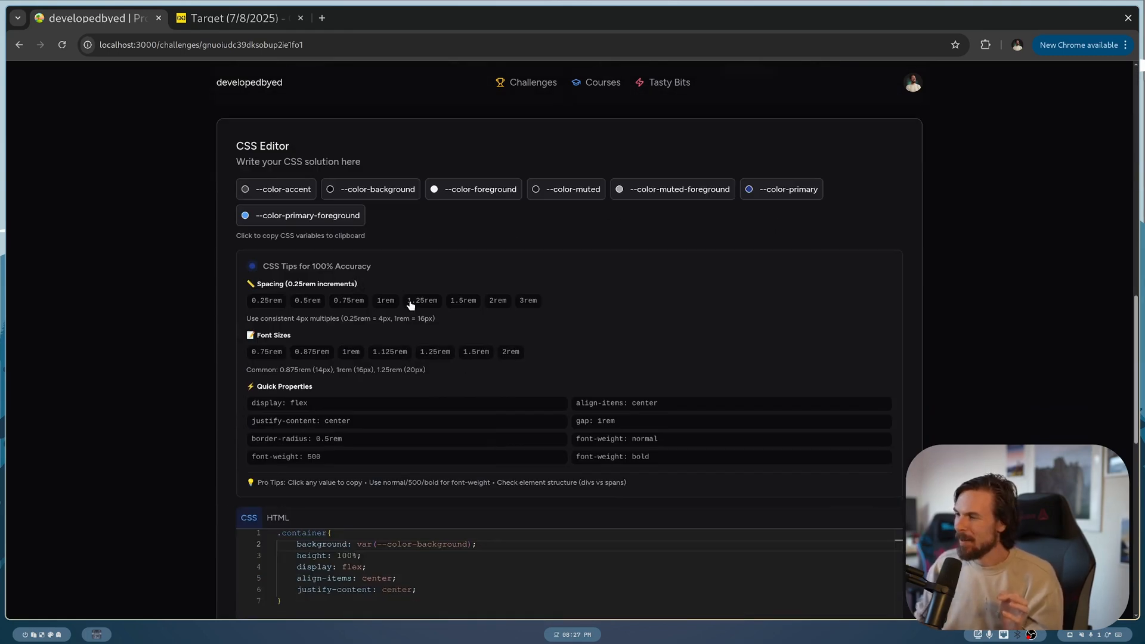
Scroll between the CSS editor and the previews showing 88.2% pixel accuracy.
{"action": "scroll", "scroll_direction": "up", "scroll_amount": 3}
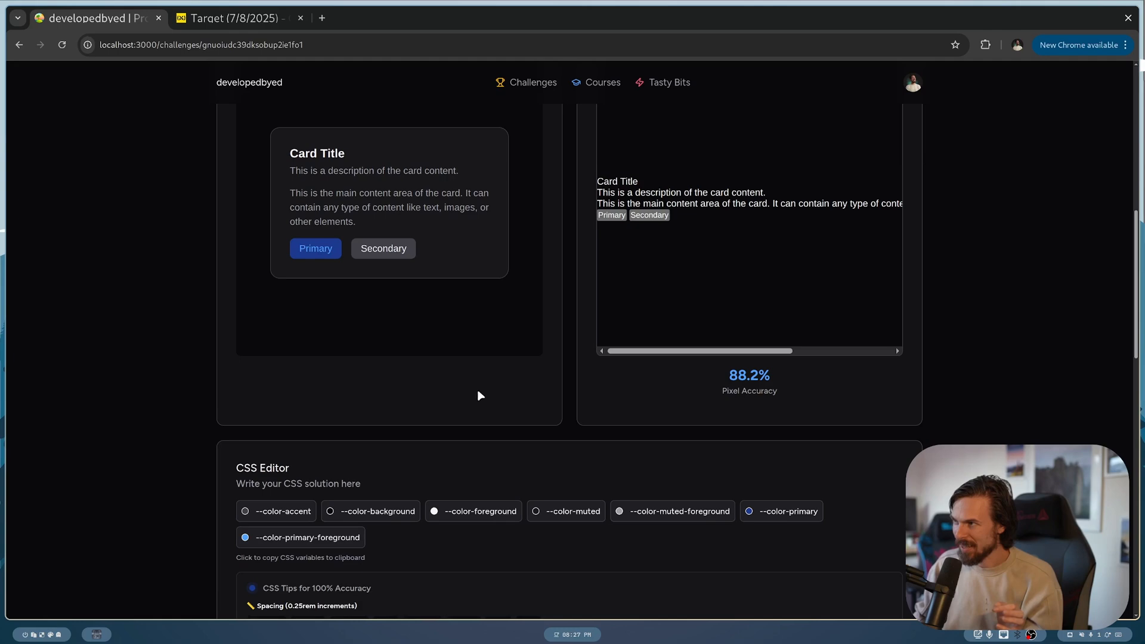
{"action": "scroll", "scroll_direction": "down", "scroll_amount": 3}
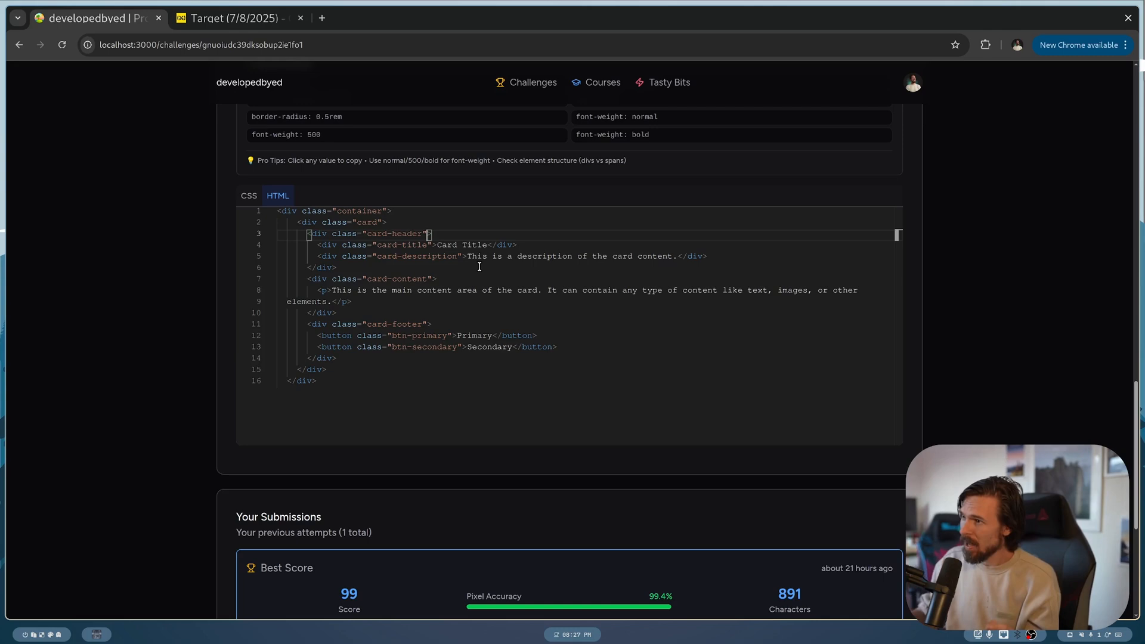
{"action": "scroll", "scroll_direction": "up", "scroll_amount": 3}
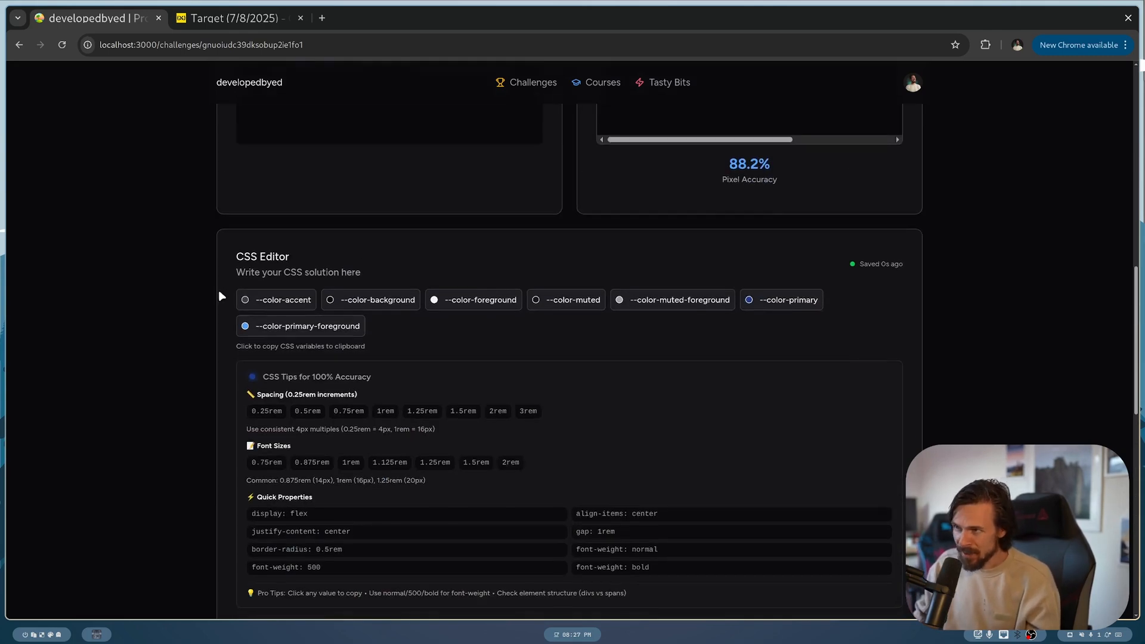
{"action": "scroll", "scroll_direction": "up", "scroll_amount": 3}
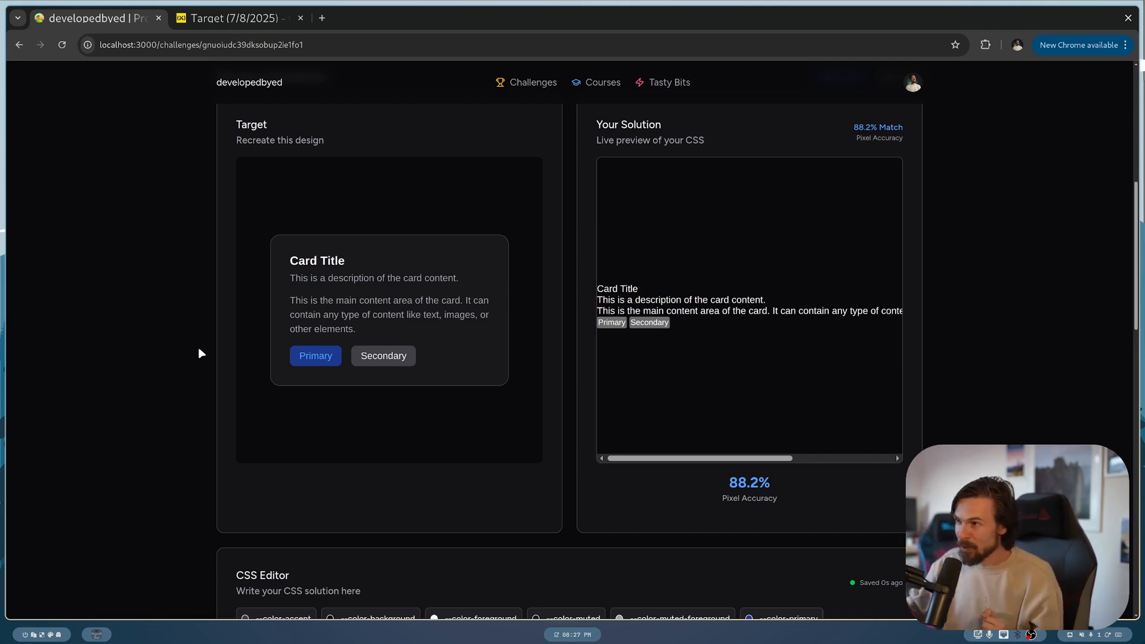
{"action": "scroll", "scroll_direction": "up", "scroll_amount": 3}
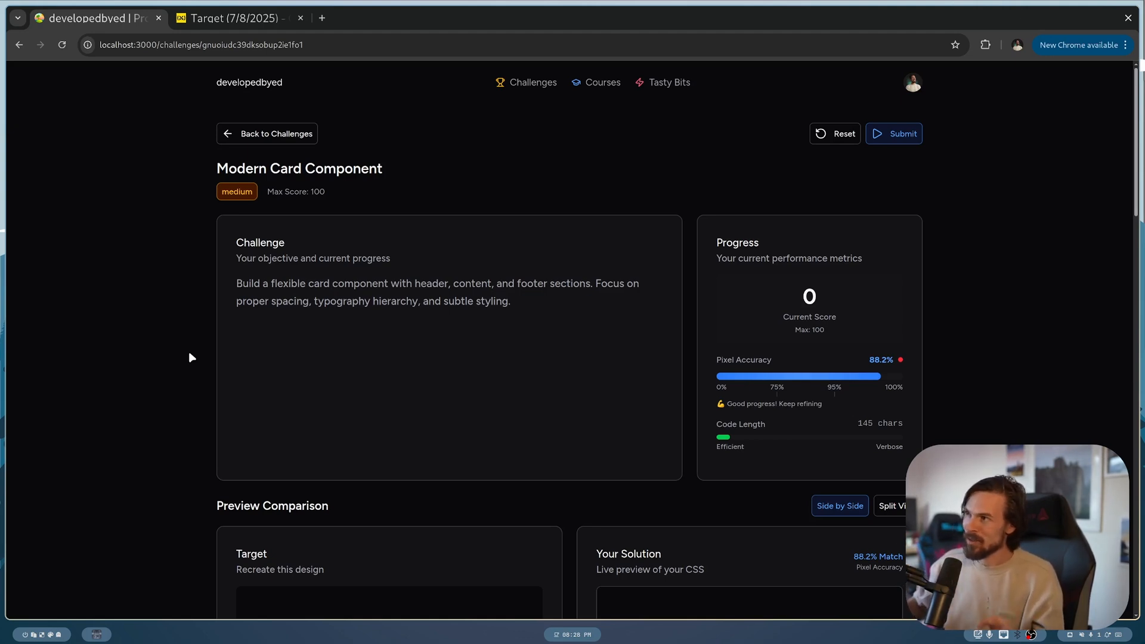
{"action": "mouse_move", "coordinate": [222, 153]}
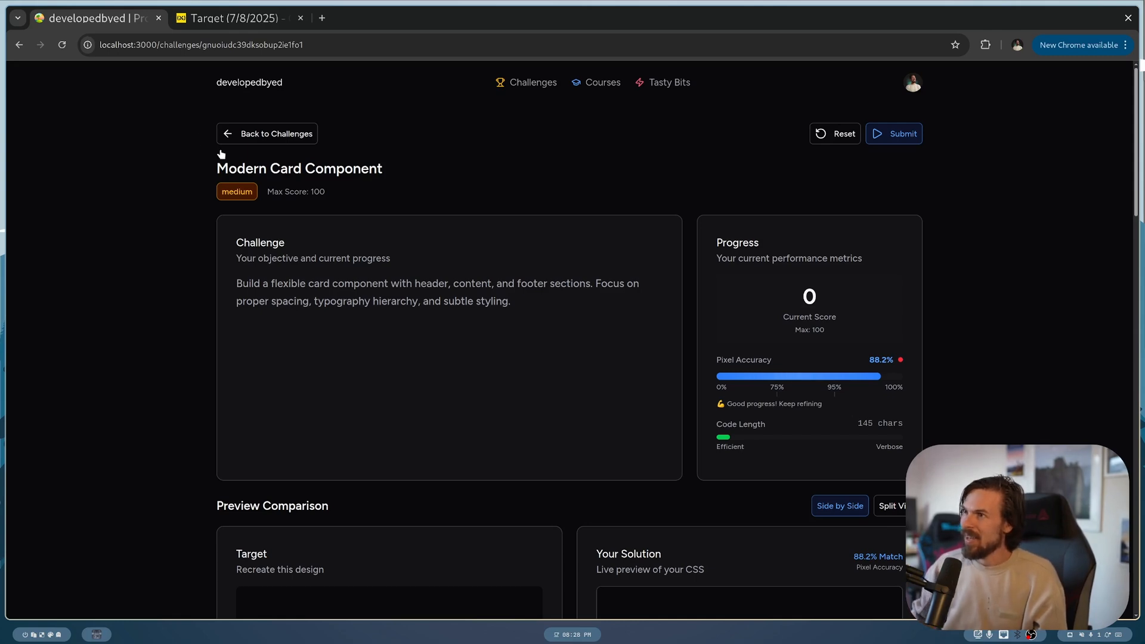
Go back to the CSS Battle Challenges list and browse the overview.
{"action": "left_click", "coordinate": [267, 133]}
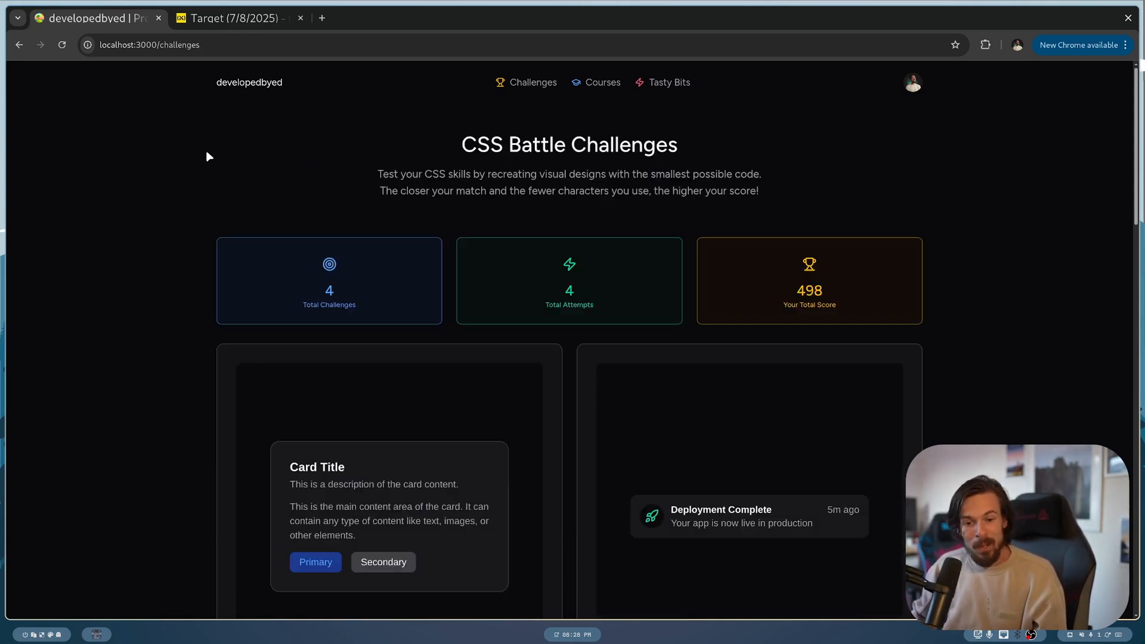
{"action": "scroll", "scroll_direction": "down", "scroll_amount": 3}
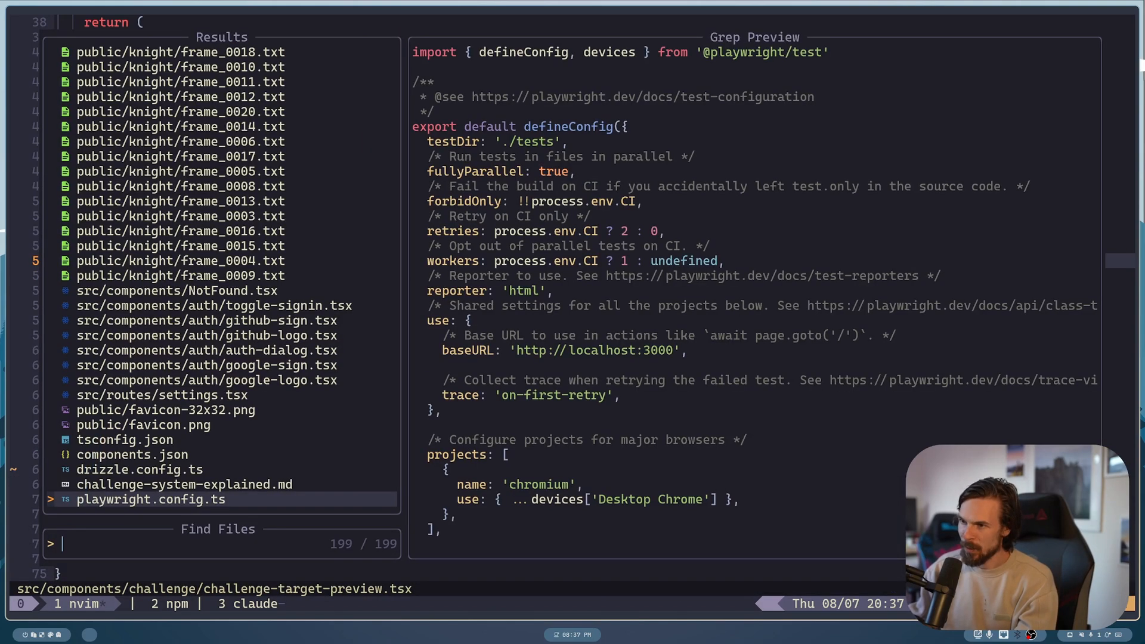
Find and open challenge-preview.tsx, scrolling to its html2canvas capture code.
{"action": "type", "text": "challenge"}
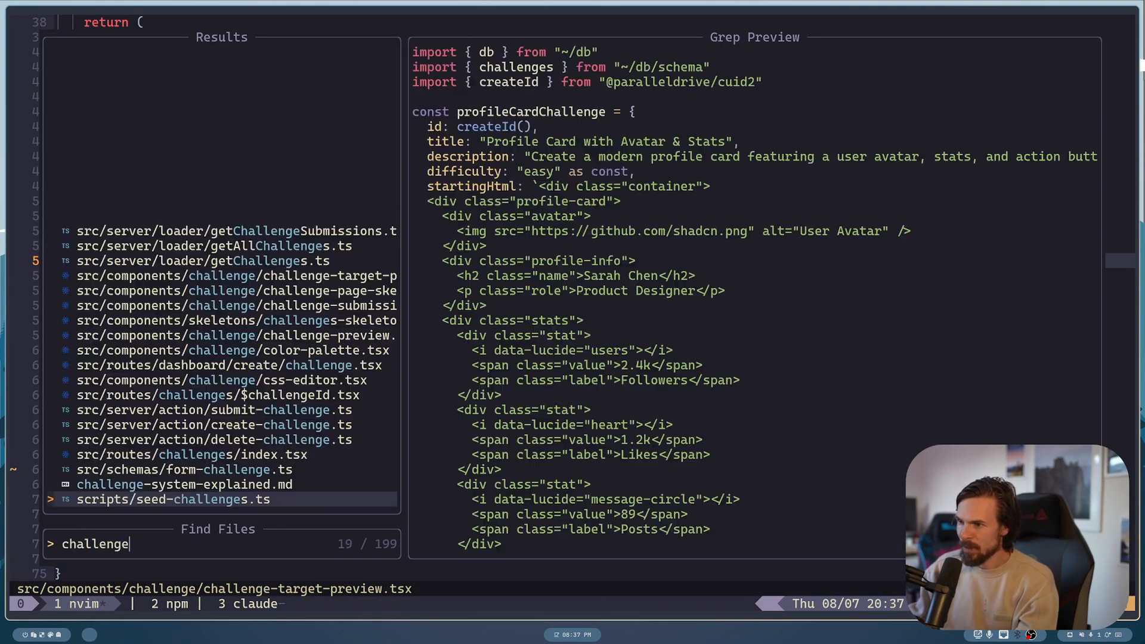
{"action": "type", "text": "-p"}
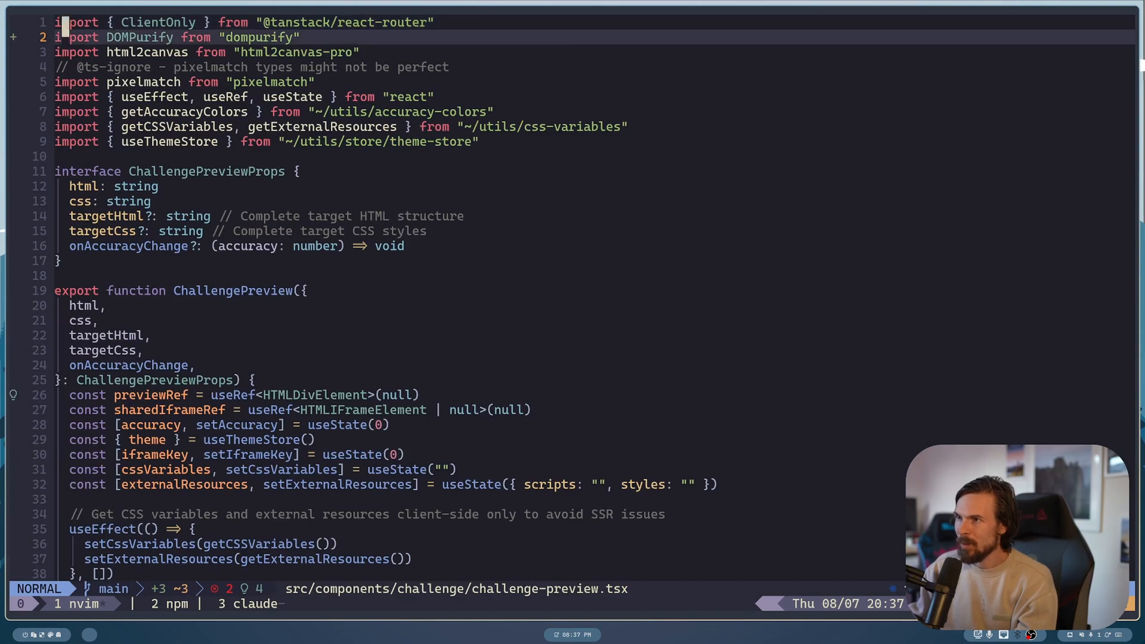
{"action": "scroll", "scroll_direction": "down", "scroll_amount": 3}
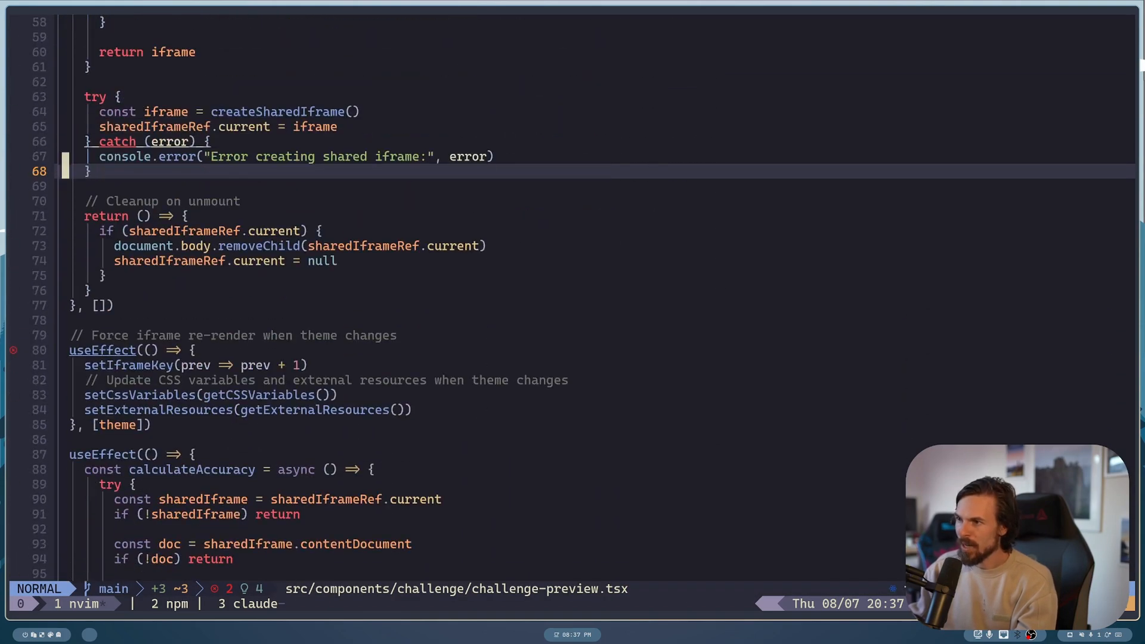
{"action": "scroll", "scroll_direction": "down", "scroll_amount": 3}
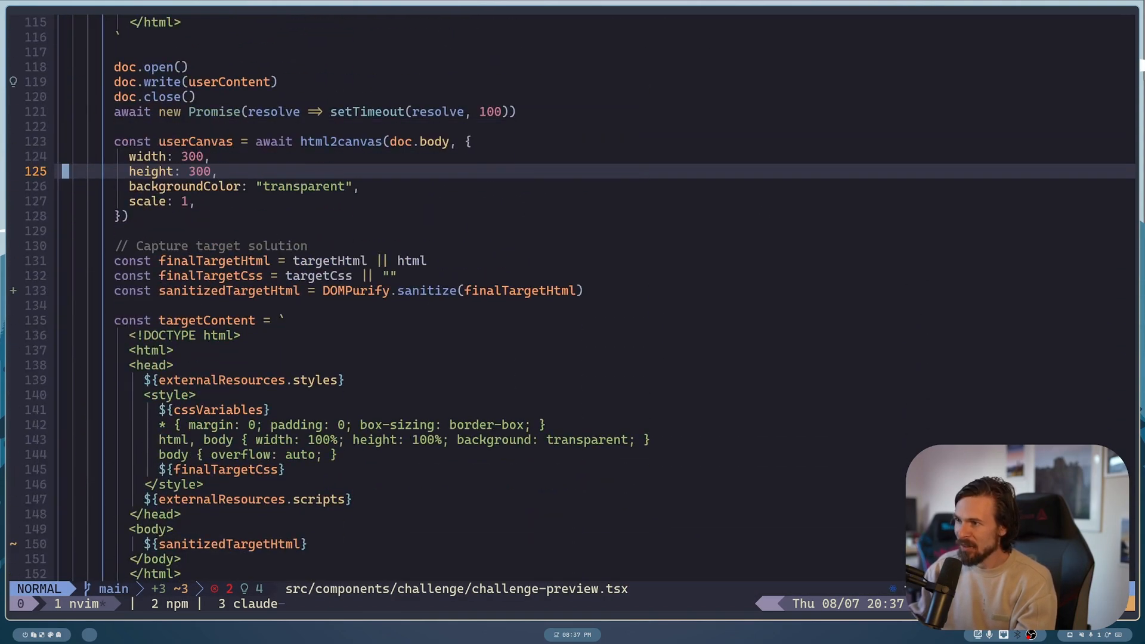
{"action": "scroll", "scroll_direction": "up", "scroll_amount": 3}
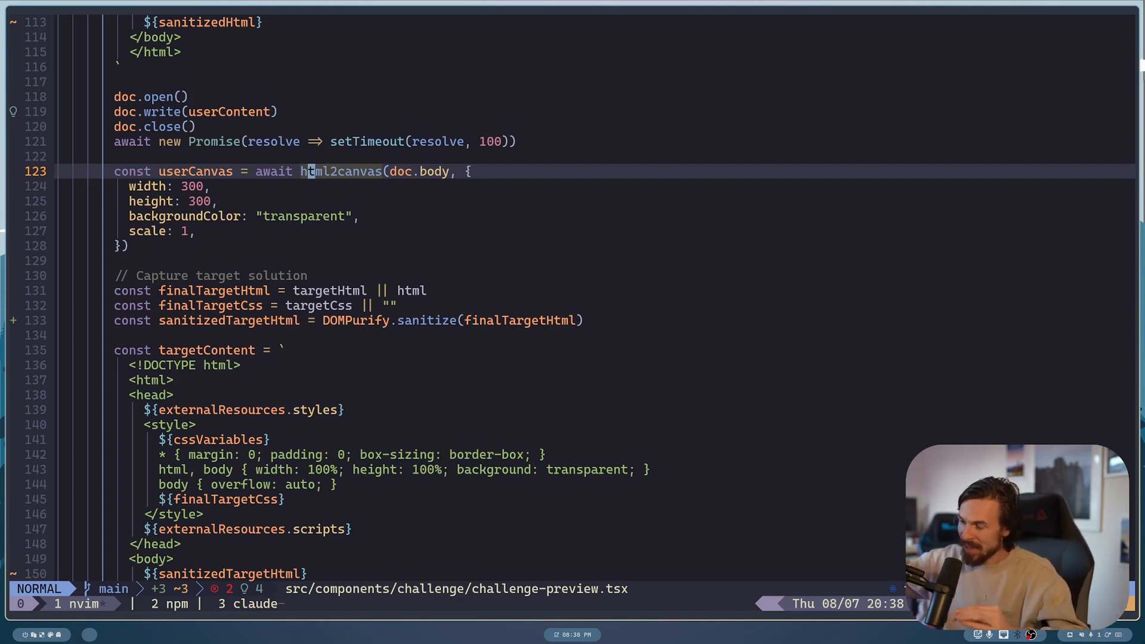
Scroll through the pixelmatch comparison code in challenge-preview.tsx.
{"action": "scroll", "scroll_direction": "down", "scroll_amount": 3}
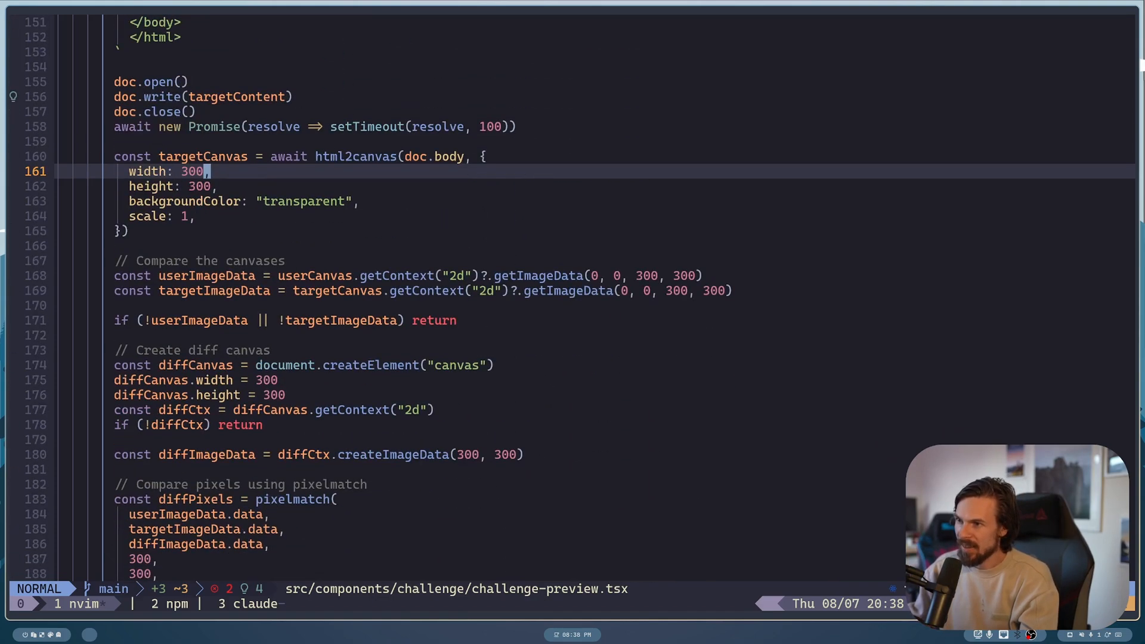
{"action": "scroll", "scroll_direction": "down", "scroll_amount": 3}
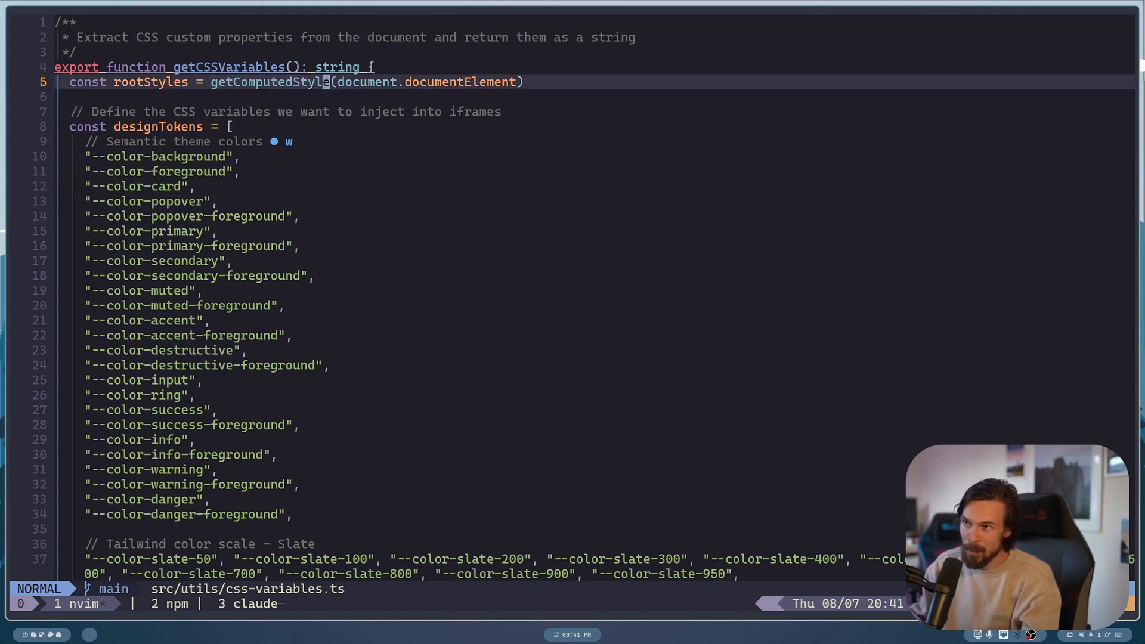
{"action": "scroll", "scroll_direction": "down", "scroll_amount": 3}
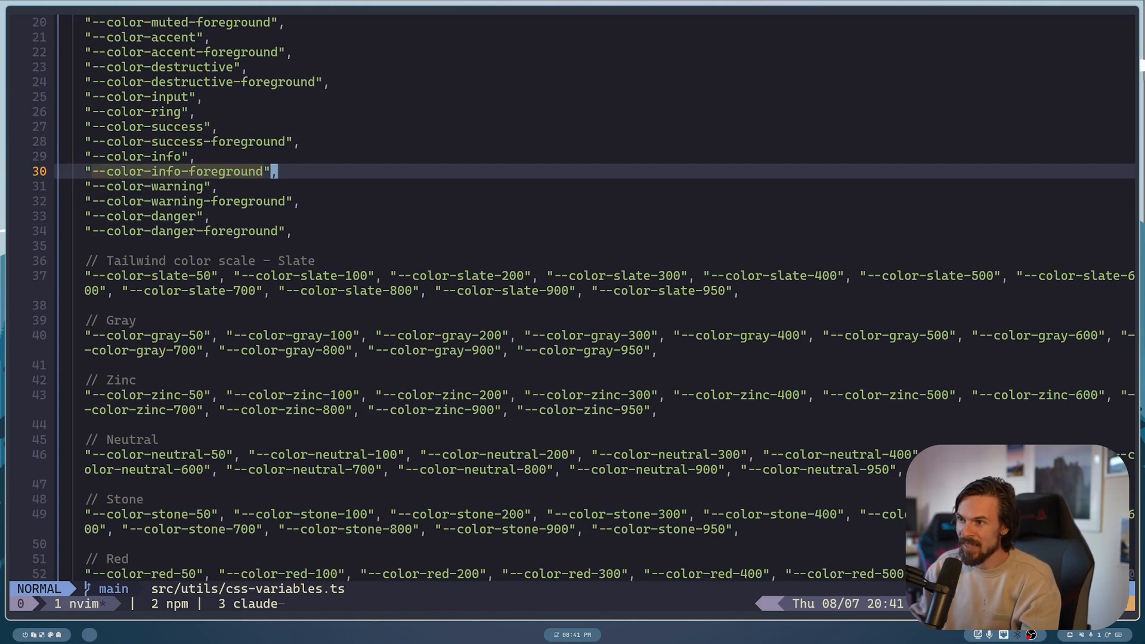
{"action": "scroll", "scroll_direction": "up", "scroll_amount": 3}
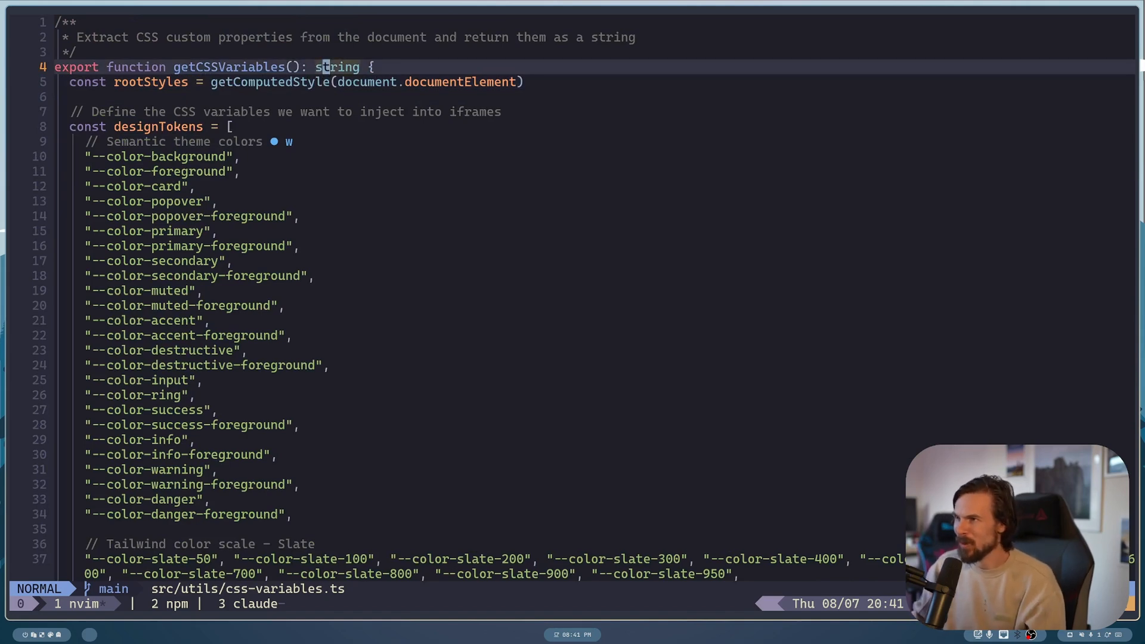
{"action": "mouse_move", "coordinate": [379, 140]}
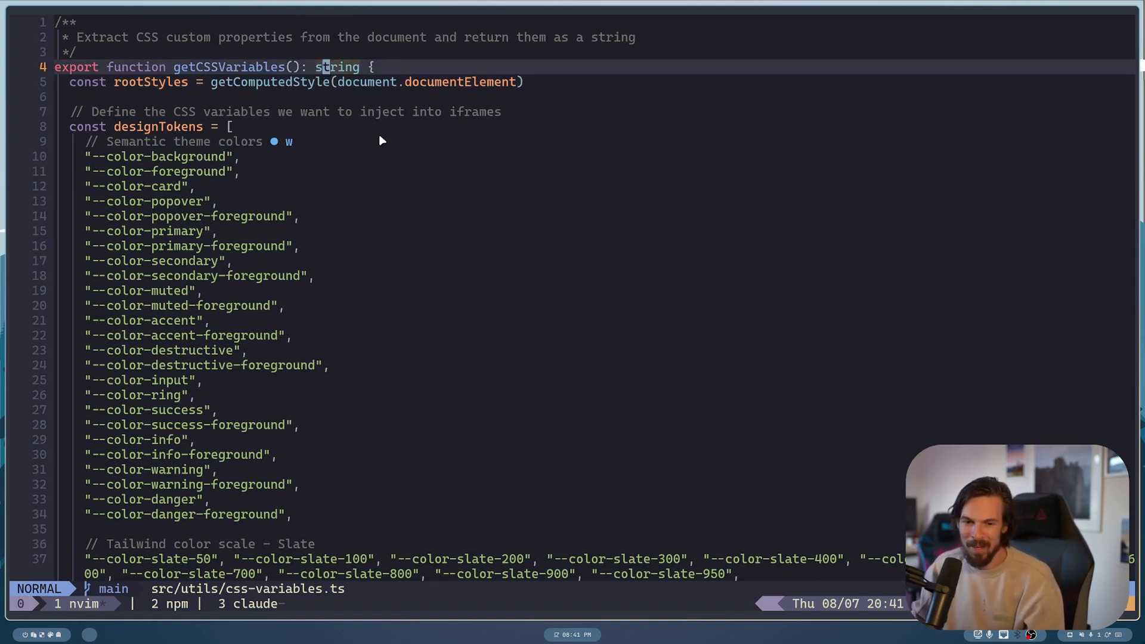